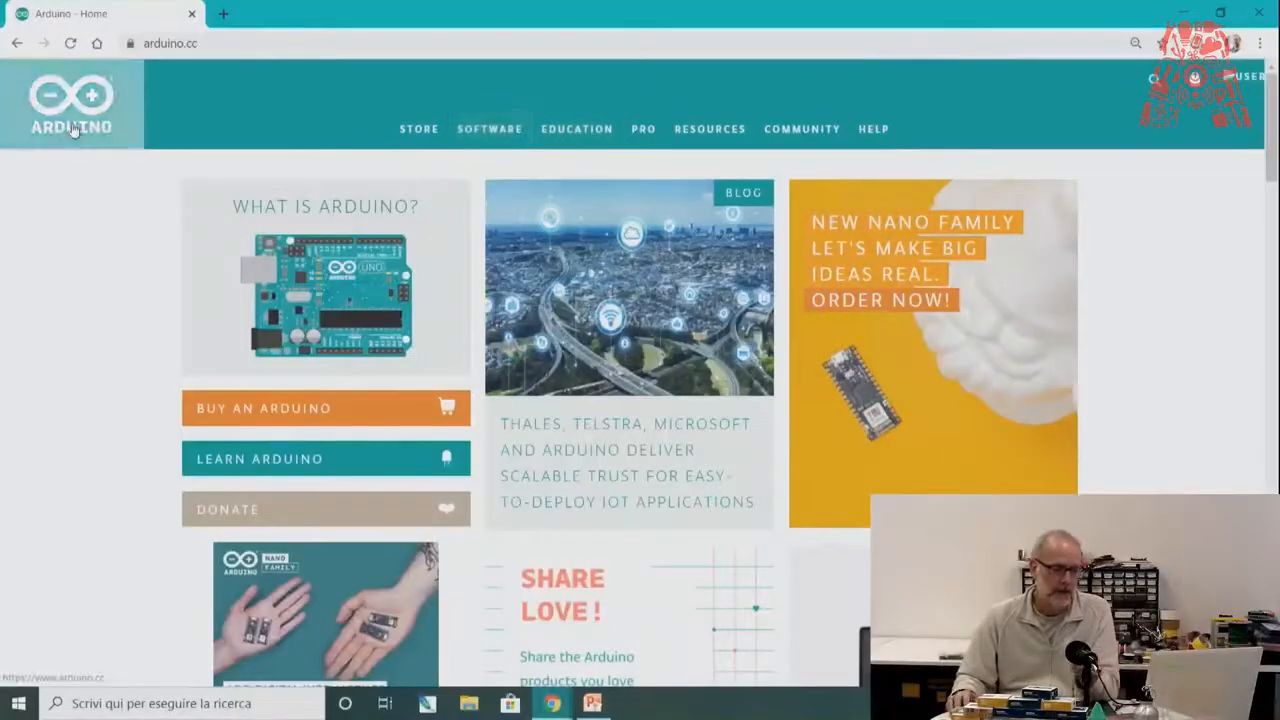
Go from the arduino.cc home page through Arduino Create to the Project Hub
{"action": "scroll", "scroll_direction": "down", "scroll_amount": 3}
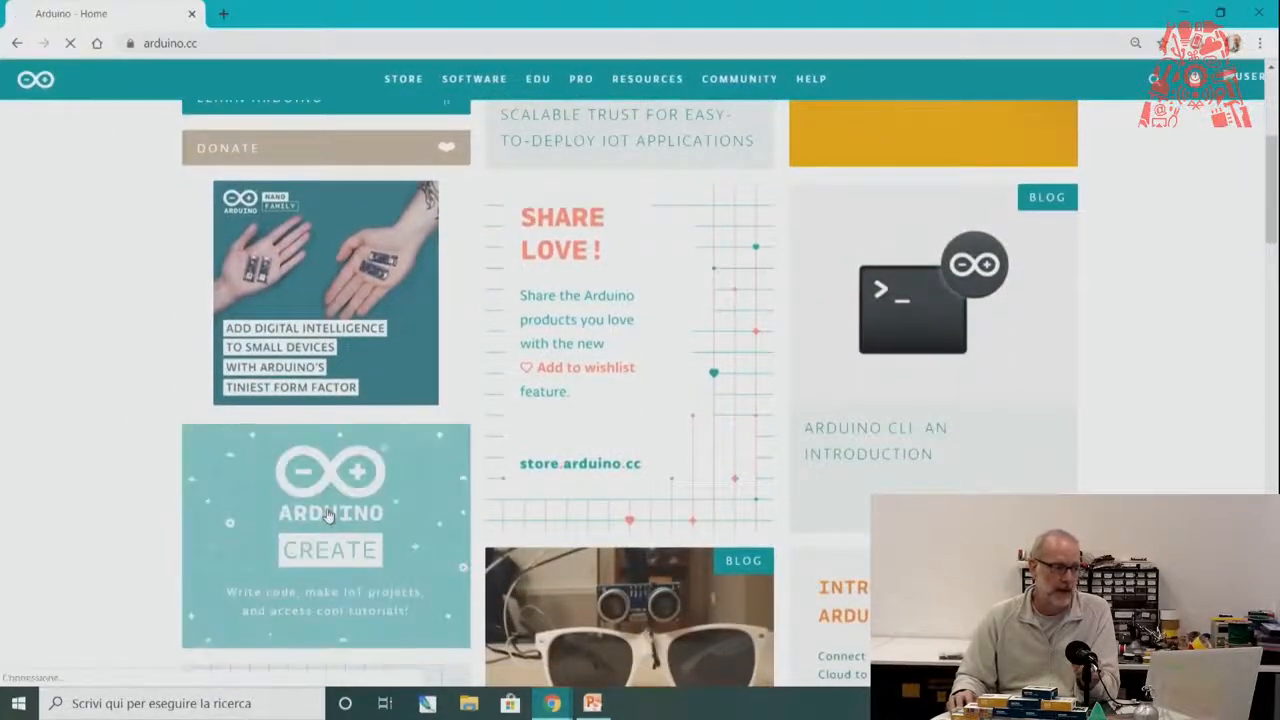
{"action": "left_click", "coordinate": [330, 510]}
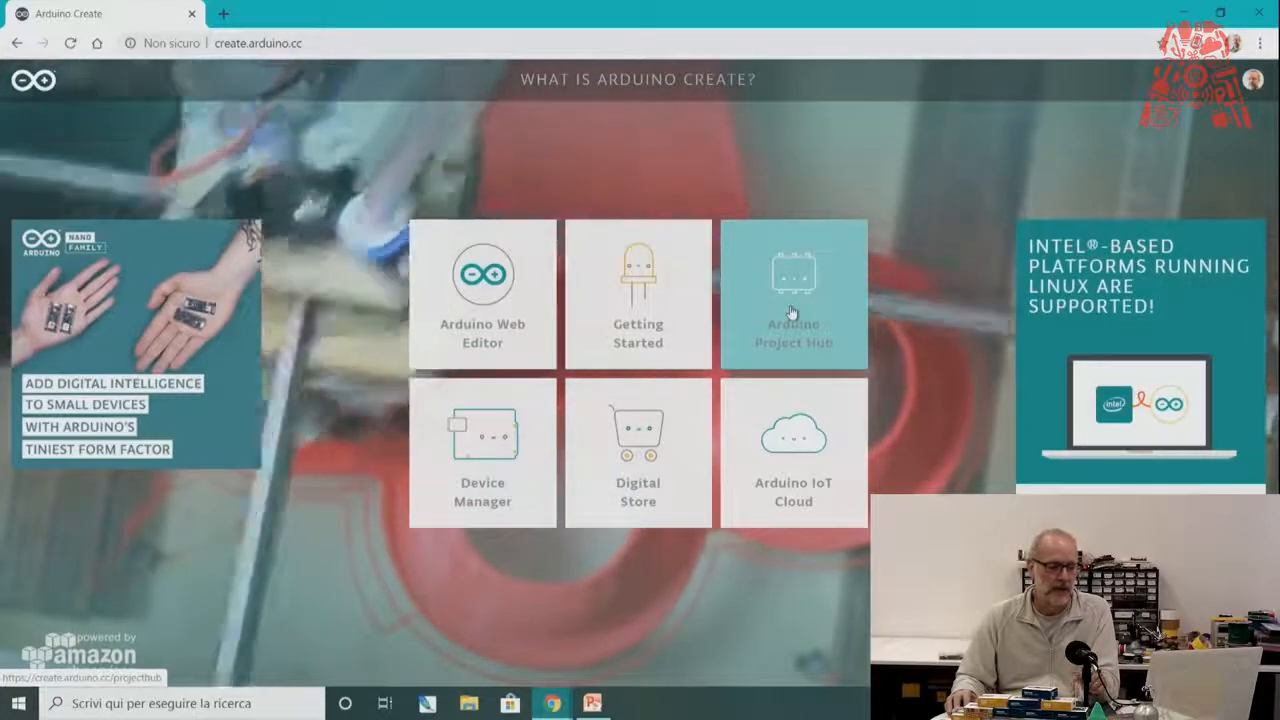
{"action": "left_click", "coordinate": [793, 290]}
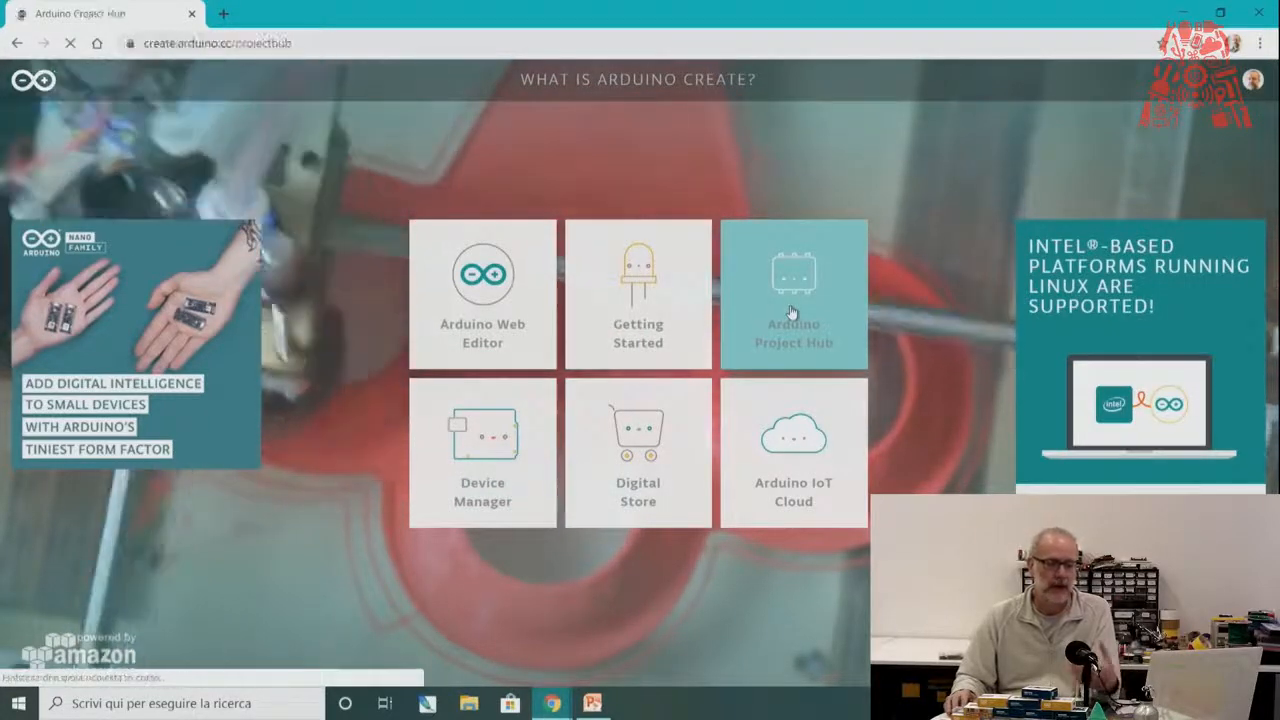
{"action": "left_click", "coordinate": [793, 290]}
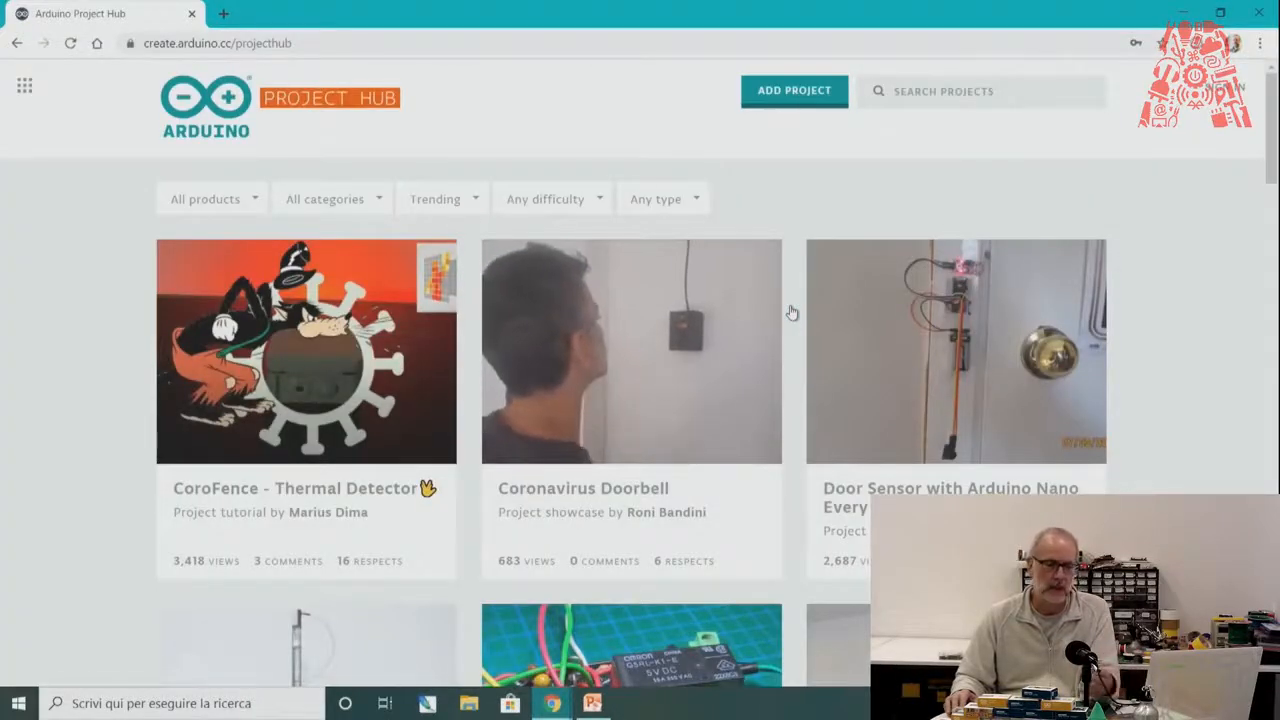
Search Project Hub for 'talking clock' using the search suggestion
{"action": "left_click", "coordinate": [960, 91]}
{"action": "type", "text": "talking"}
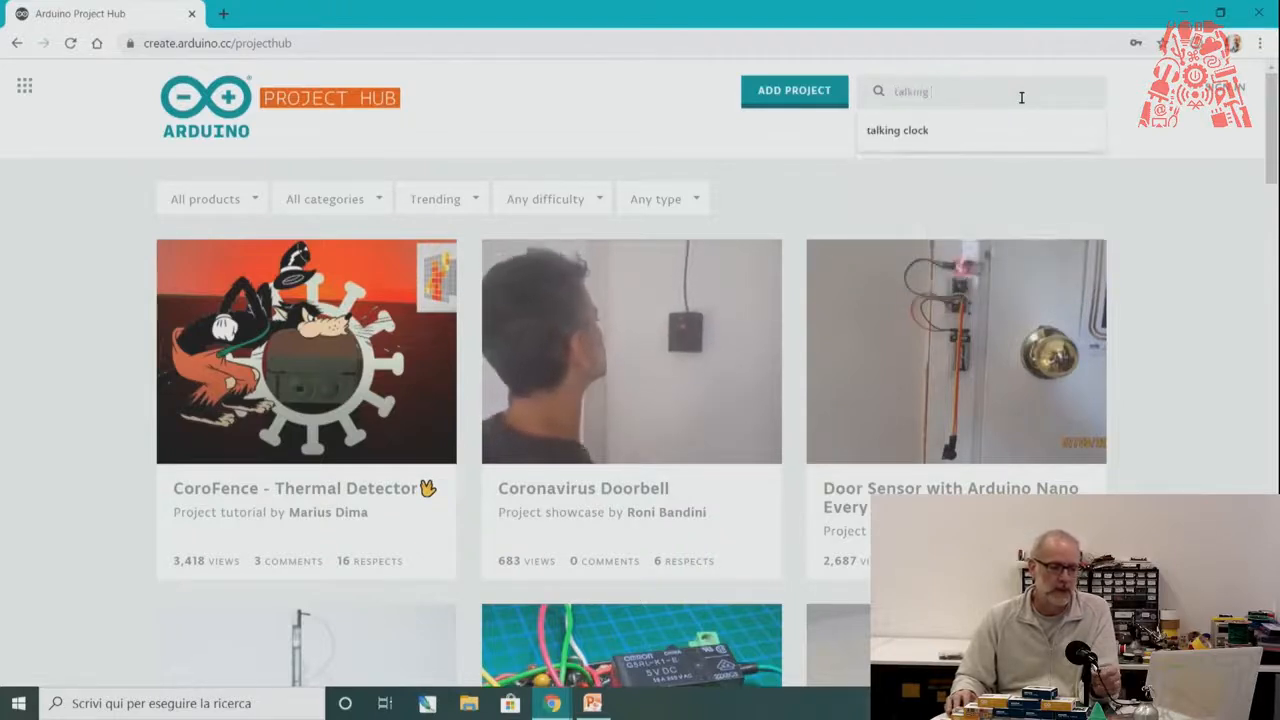
{"action": "left_click", "coordinate": [896, 130]}
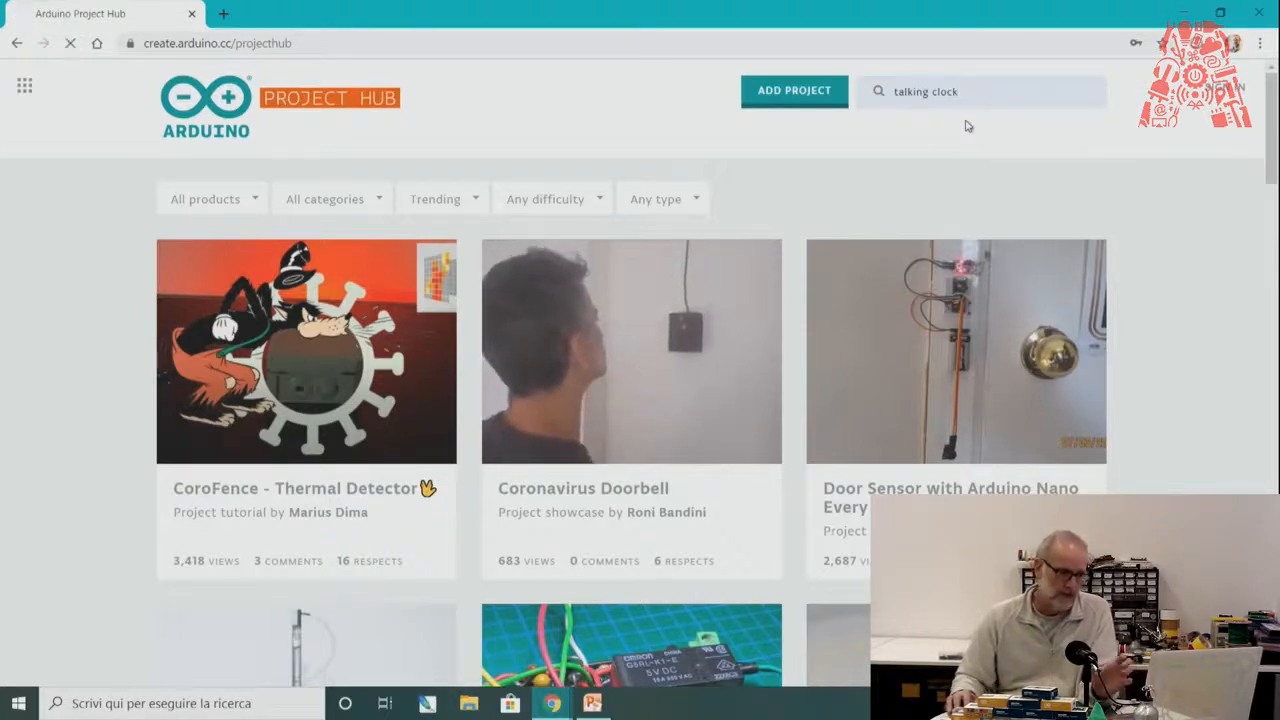
{"action": "key", "text": "Return"}
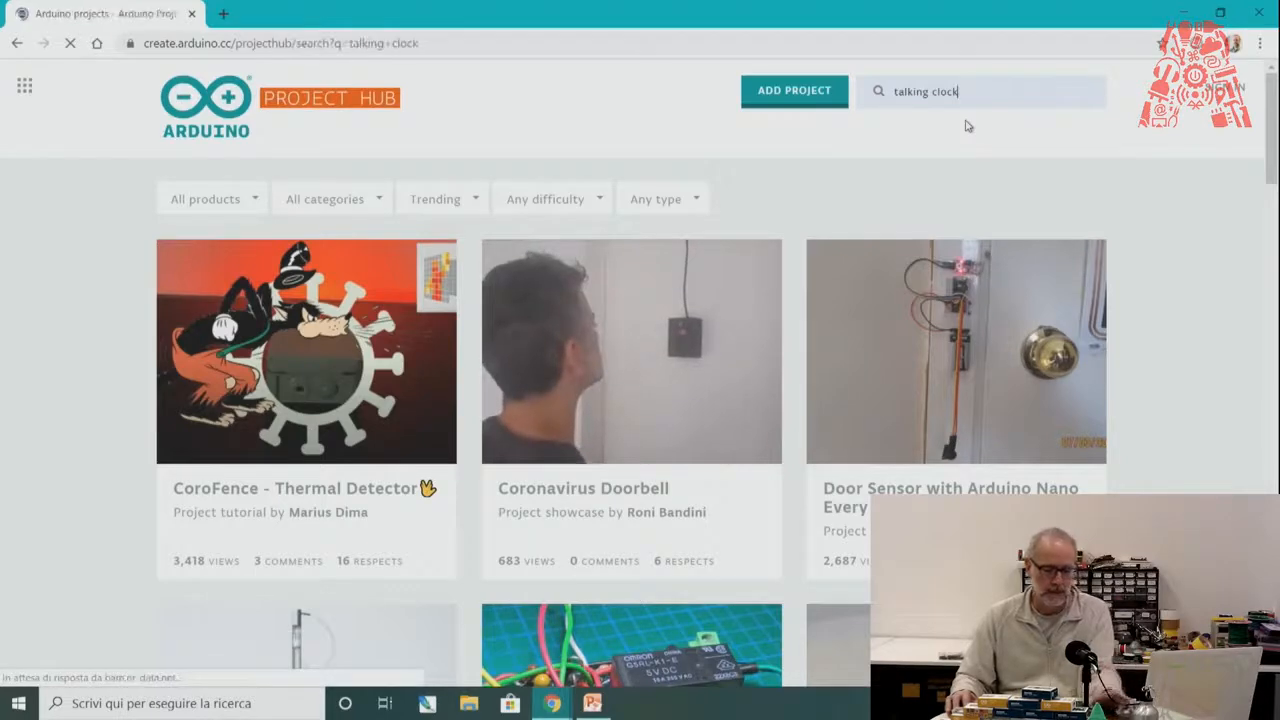
{"action": "key", "text": "Return"}
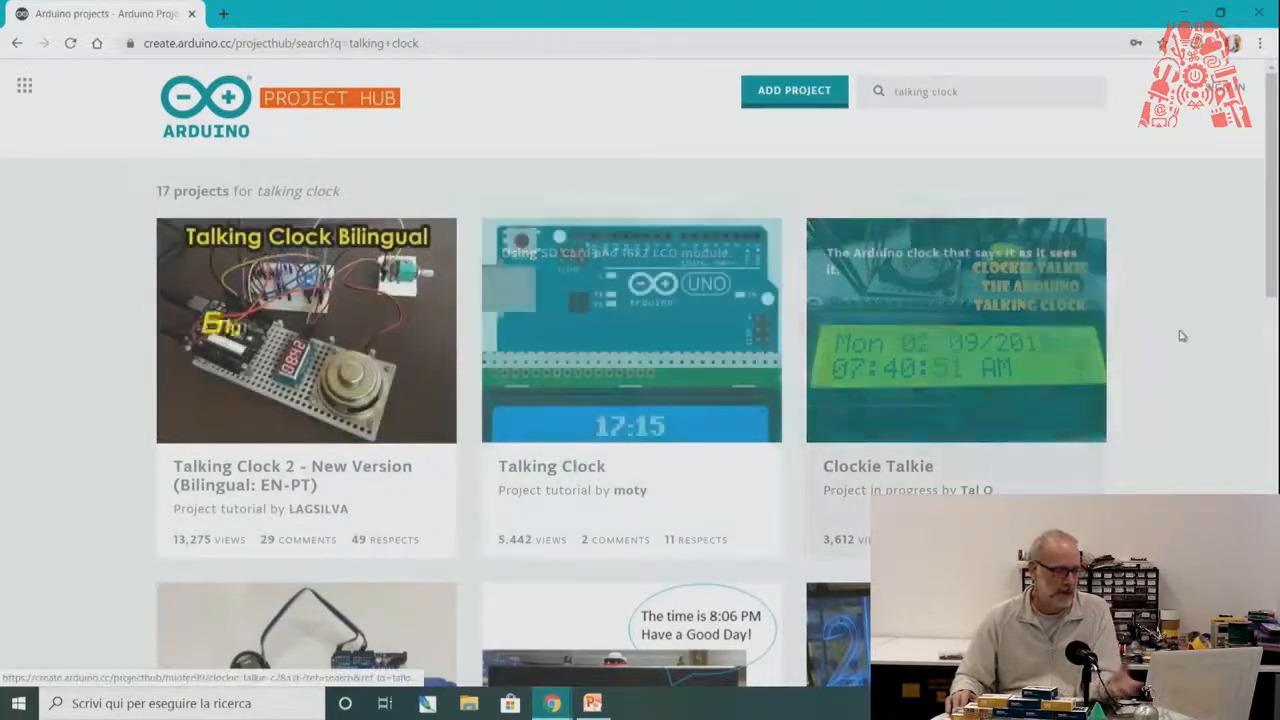
Open the Clockie Talkie project and scroll through its components, video and schematic
{"action": "scroll", "scroll_direction": "down", "scroll_amount": 3}
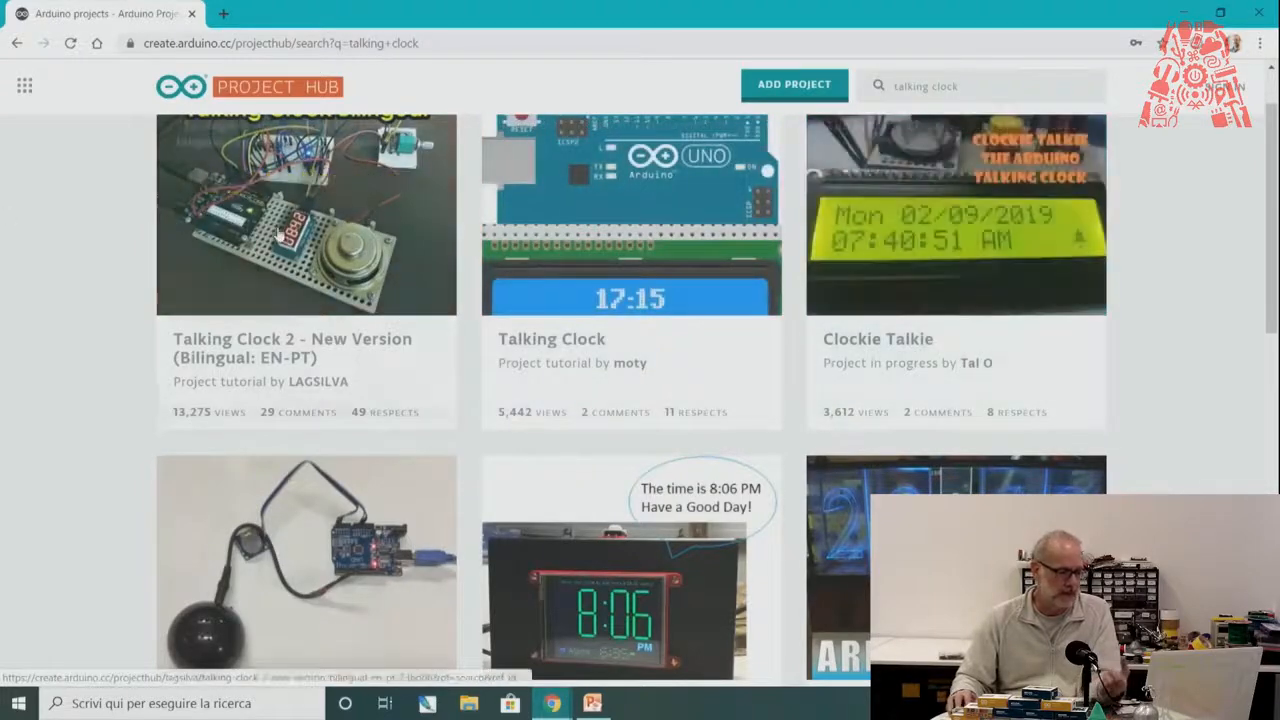
{"action": "mouse_move", "coordinate": [1035, 223]}
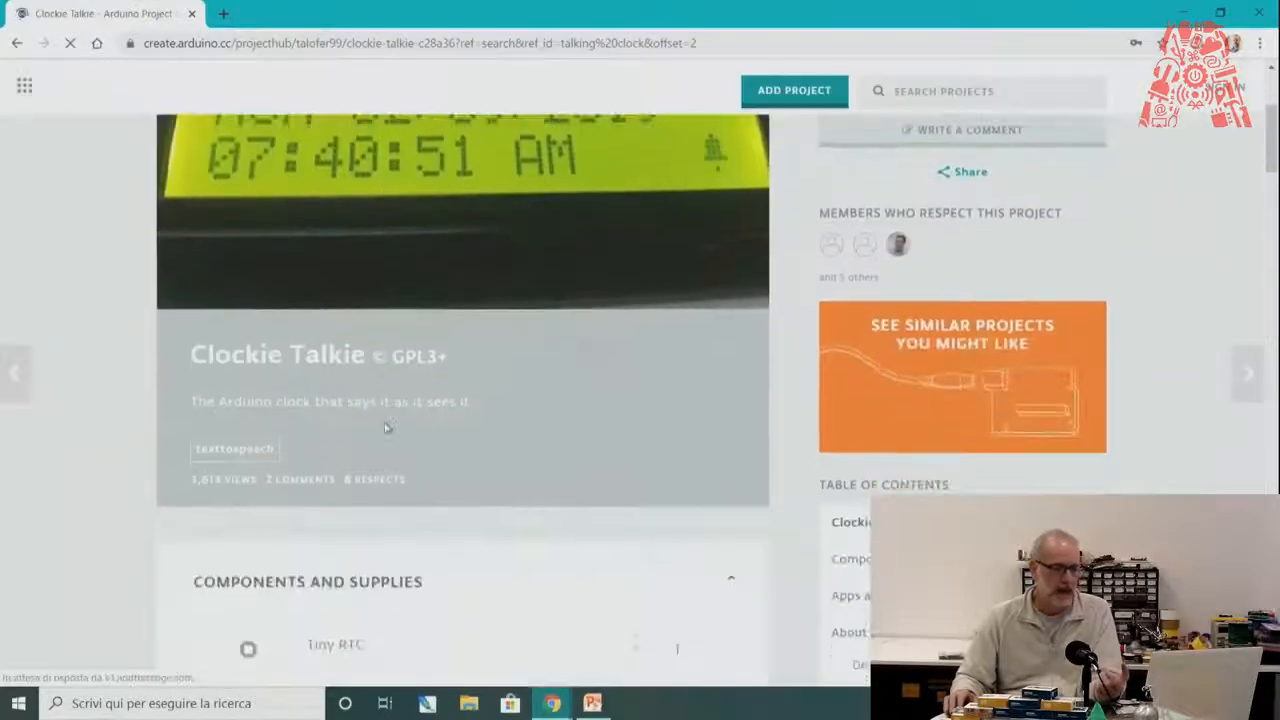
{"action": "scroll", "scroll_direction": "down", "scroll_amount": 3}
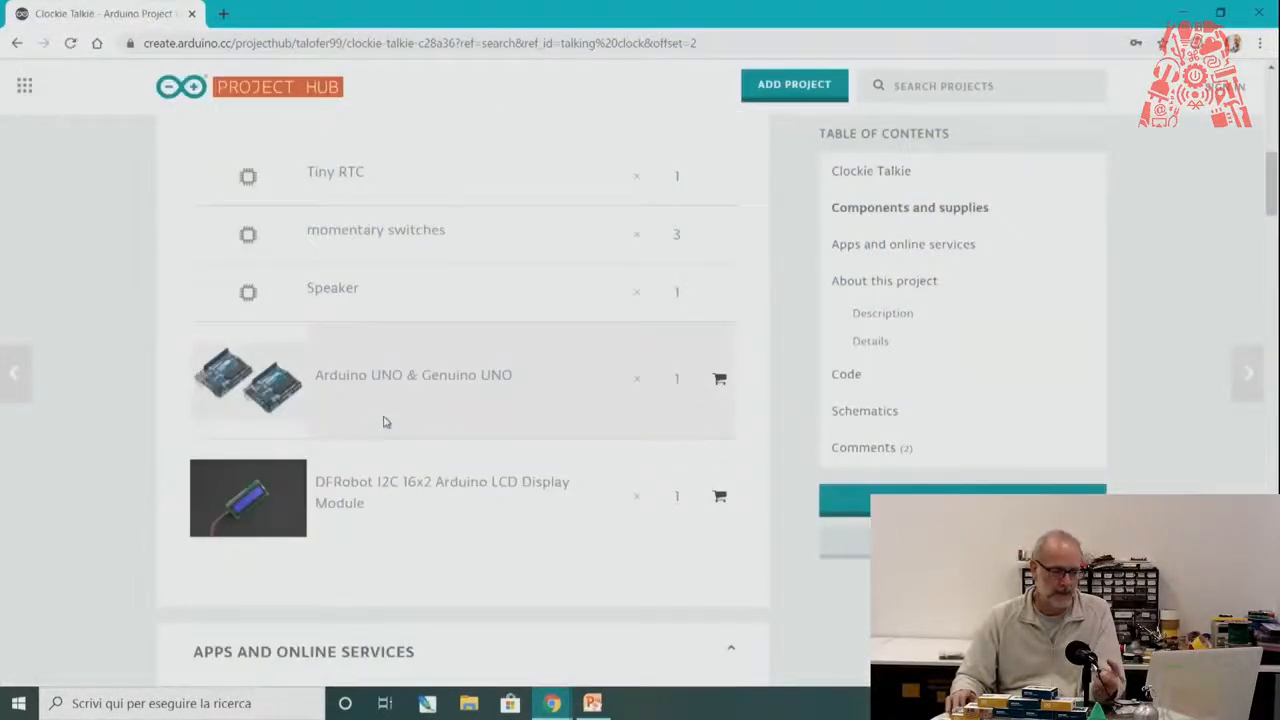
{"action": "scroll", "scroll_direction": "down", "scroll_amount": 3}
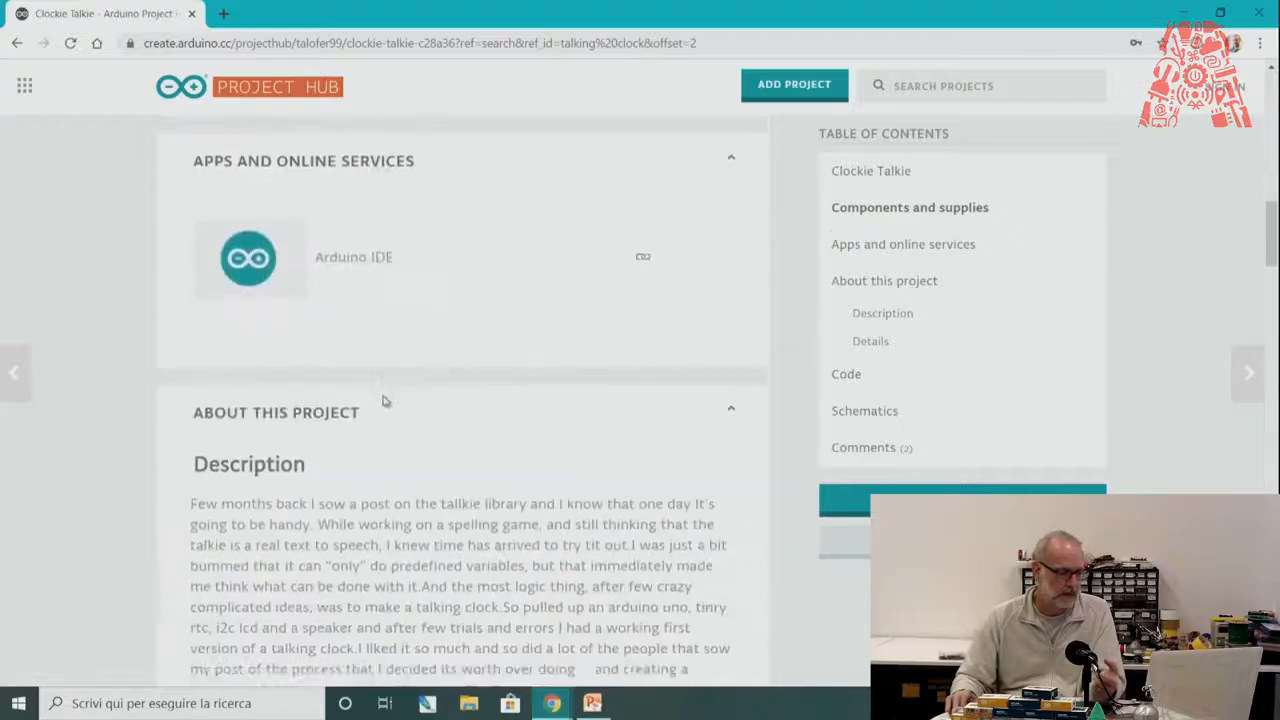
{"action": "scroll", "scroll_direction": "down", "scroll_amount": 3}
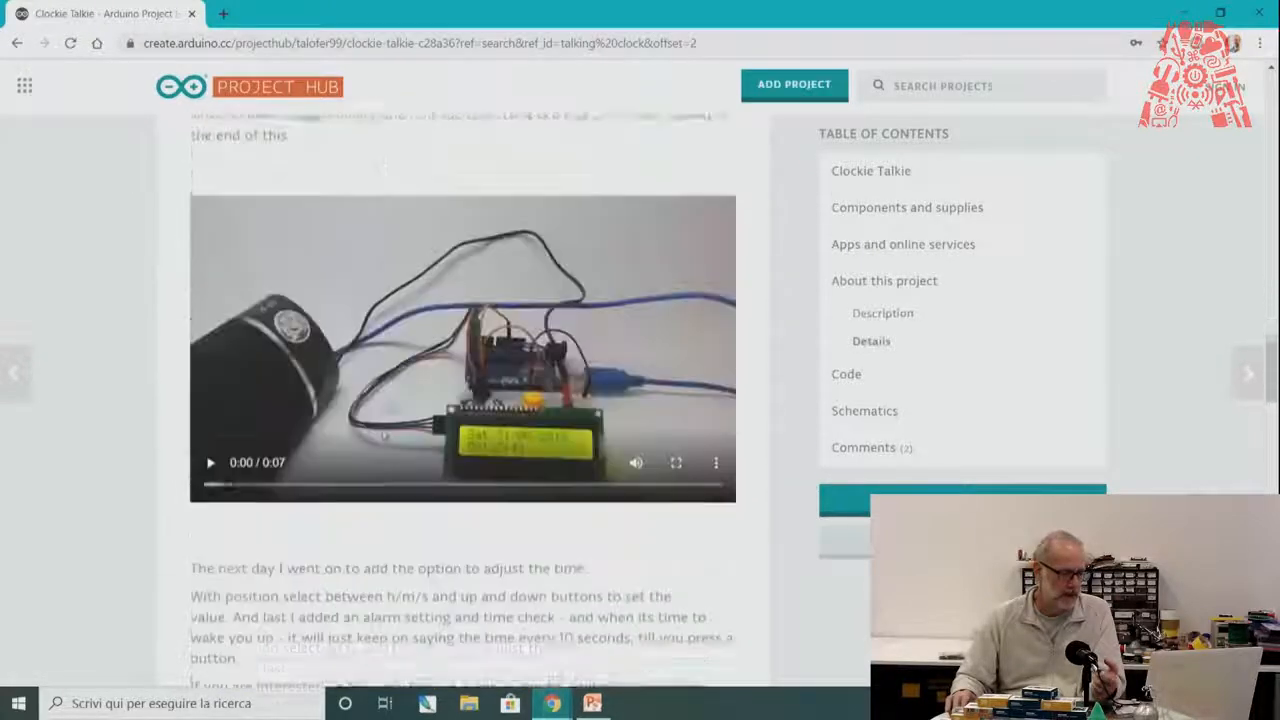
{"action": "scroll", "scroll_direction": "down", "scroll_amount": 3}
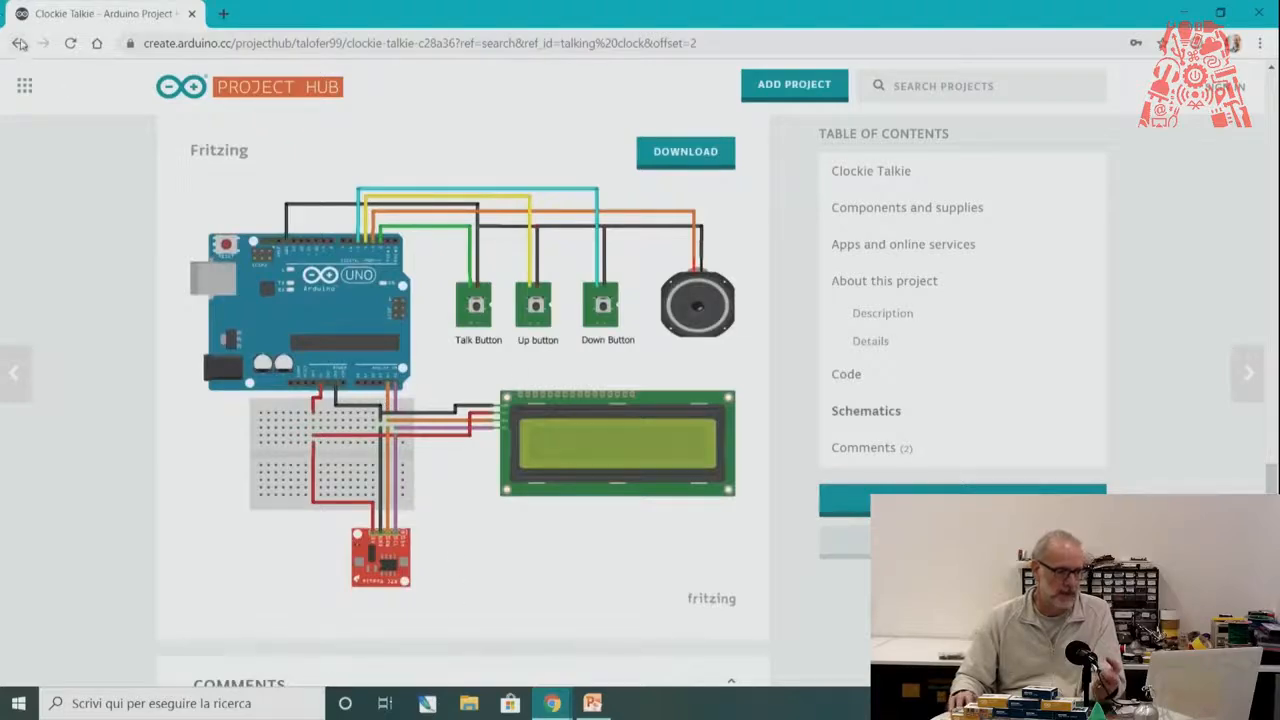
Open the 'Talking Clock 2 - New Version' project from the results and browse its components
{"action": "left_click", "coordinate": [17, 43]}
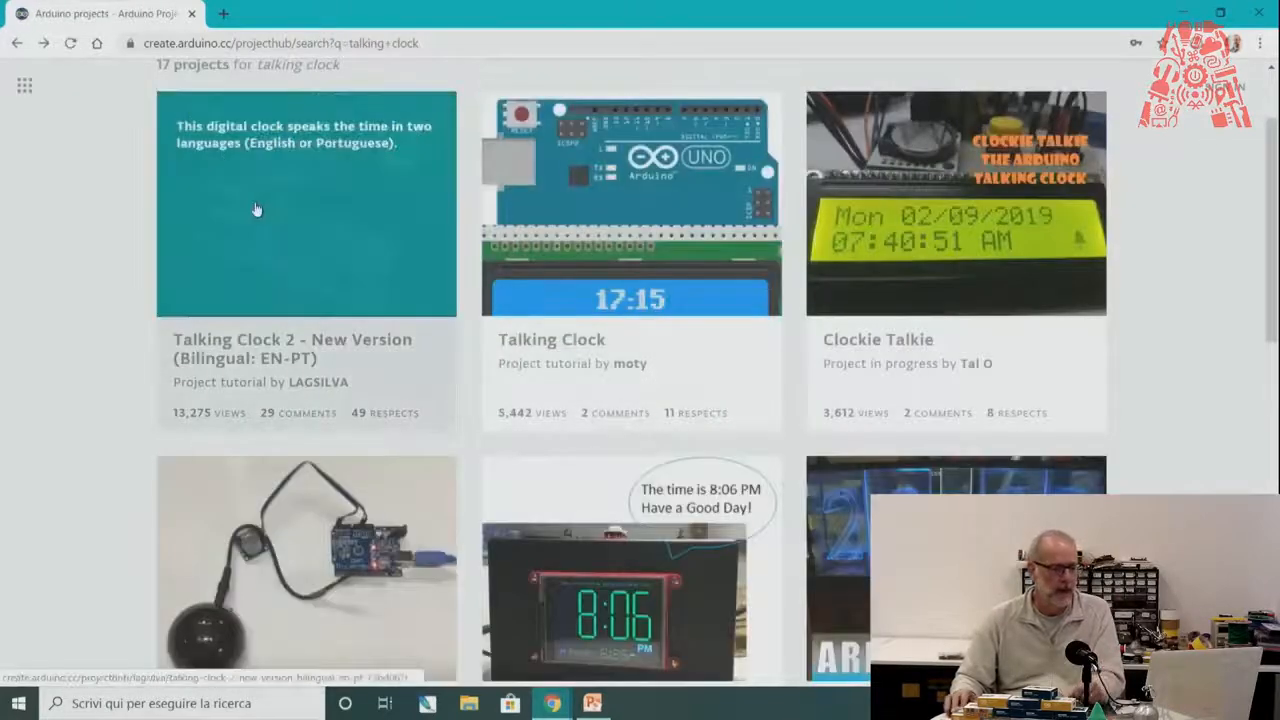
{"action": "left_click", "coordinate": [306, 204]}
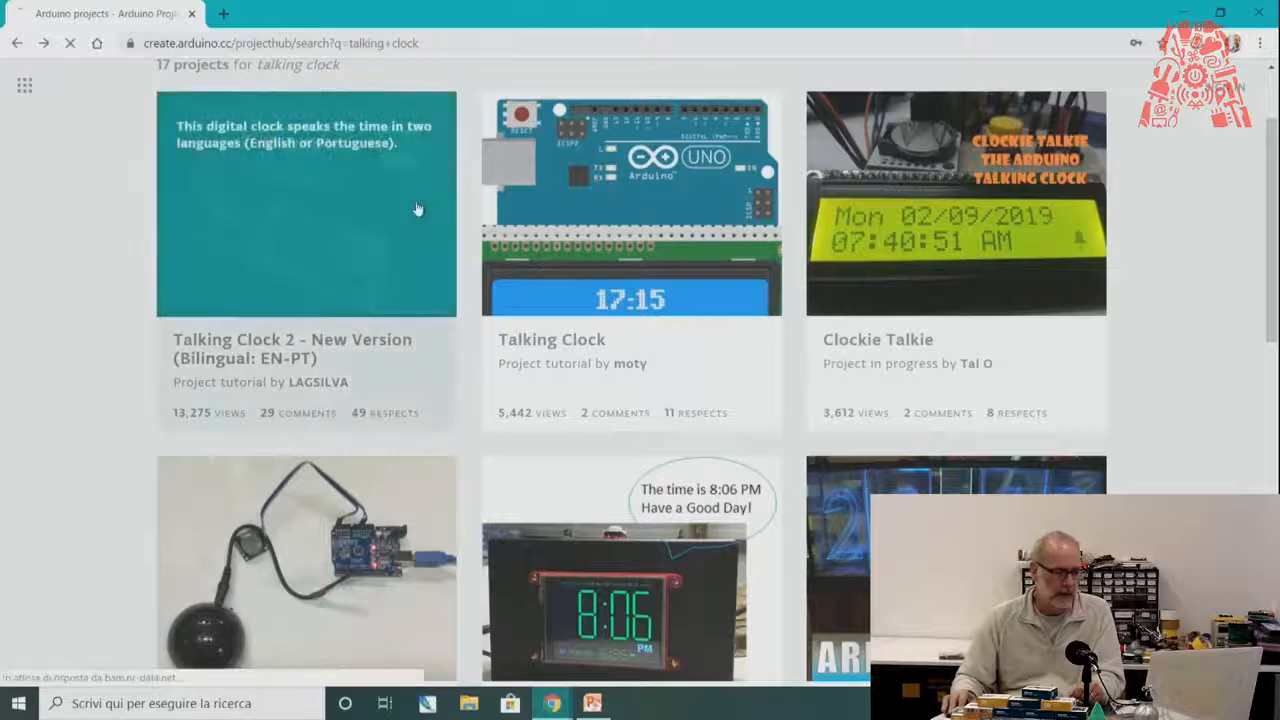
{"action": "left_click", "coordinate": [306, 204]}
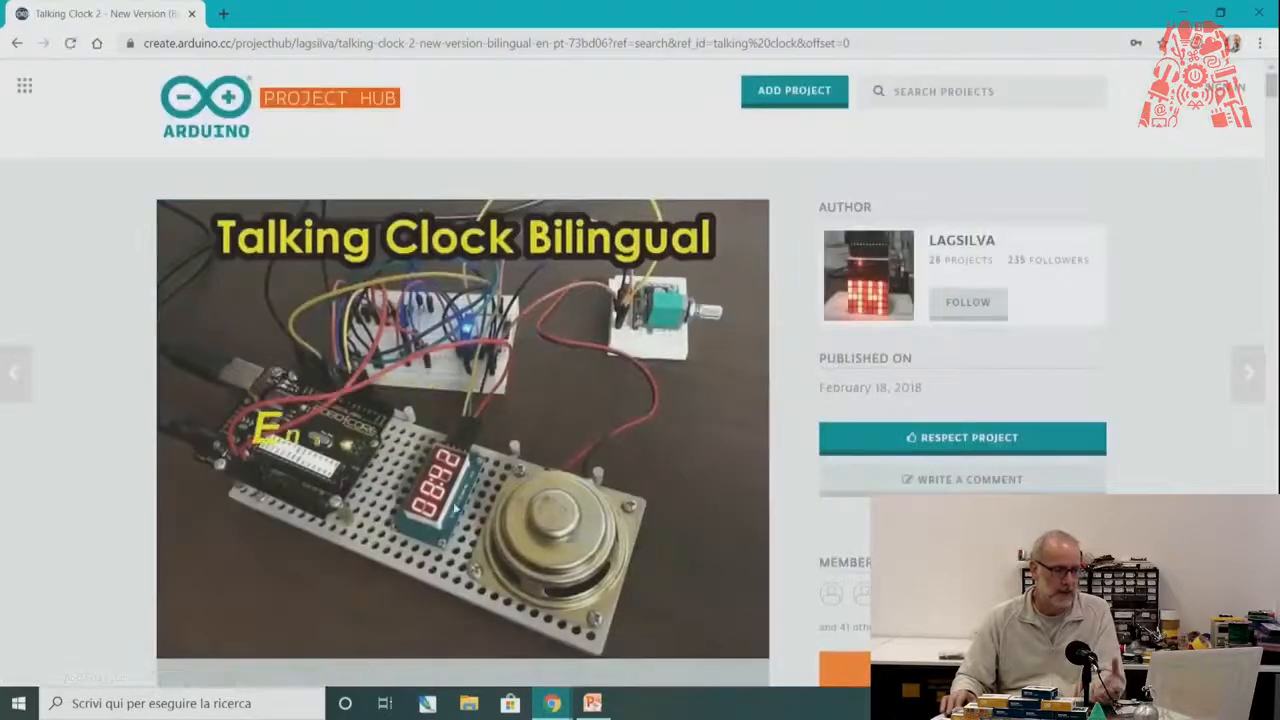
{"action": "scroll", "scroll_direction": "down", "scroll_amount": 3}
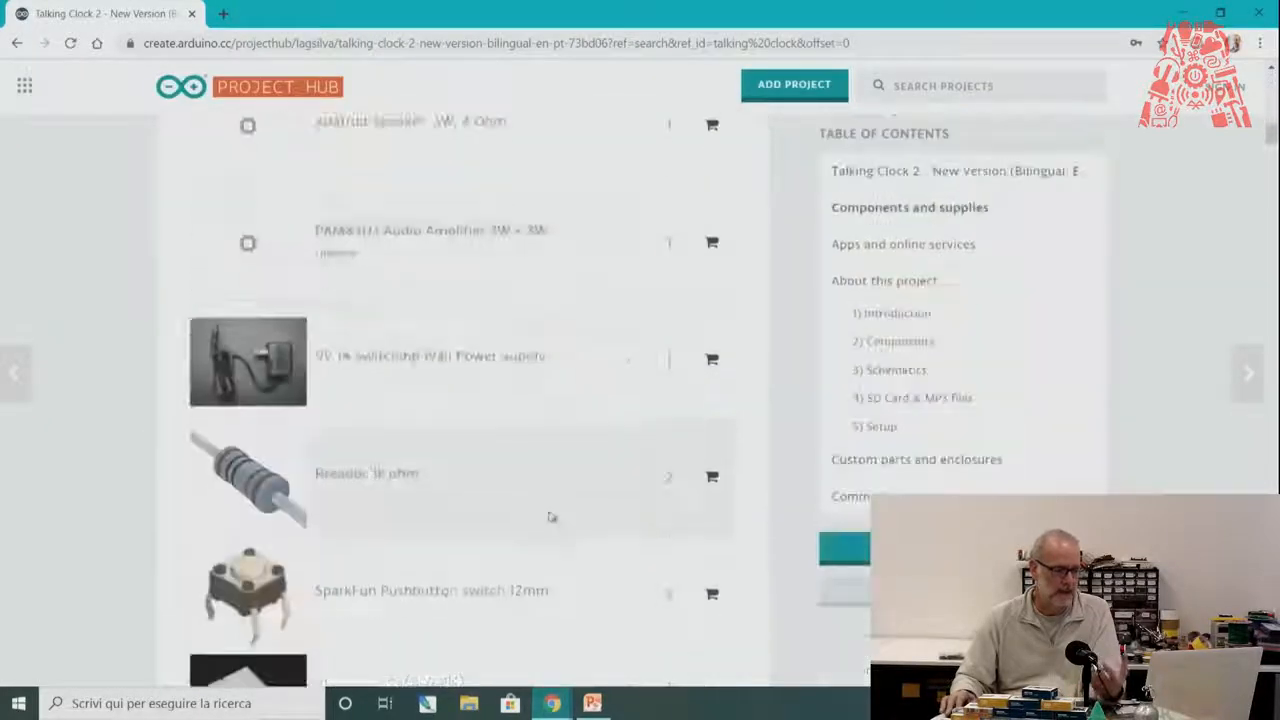
{"action": "scroll", "scroll_direction": "up", "scroll_amount": 3}
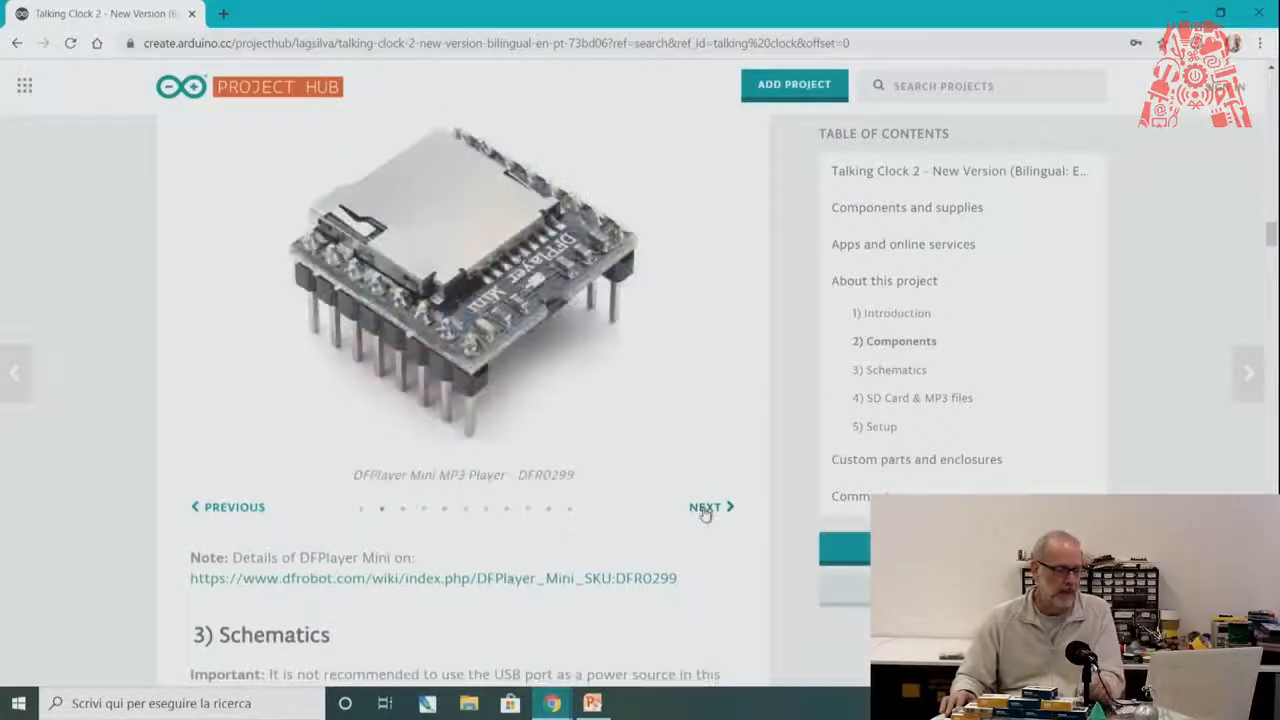
{"action": "scroll", "scroll_direction": "down", "scroll_amount": 3}
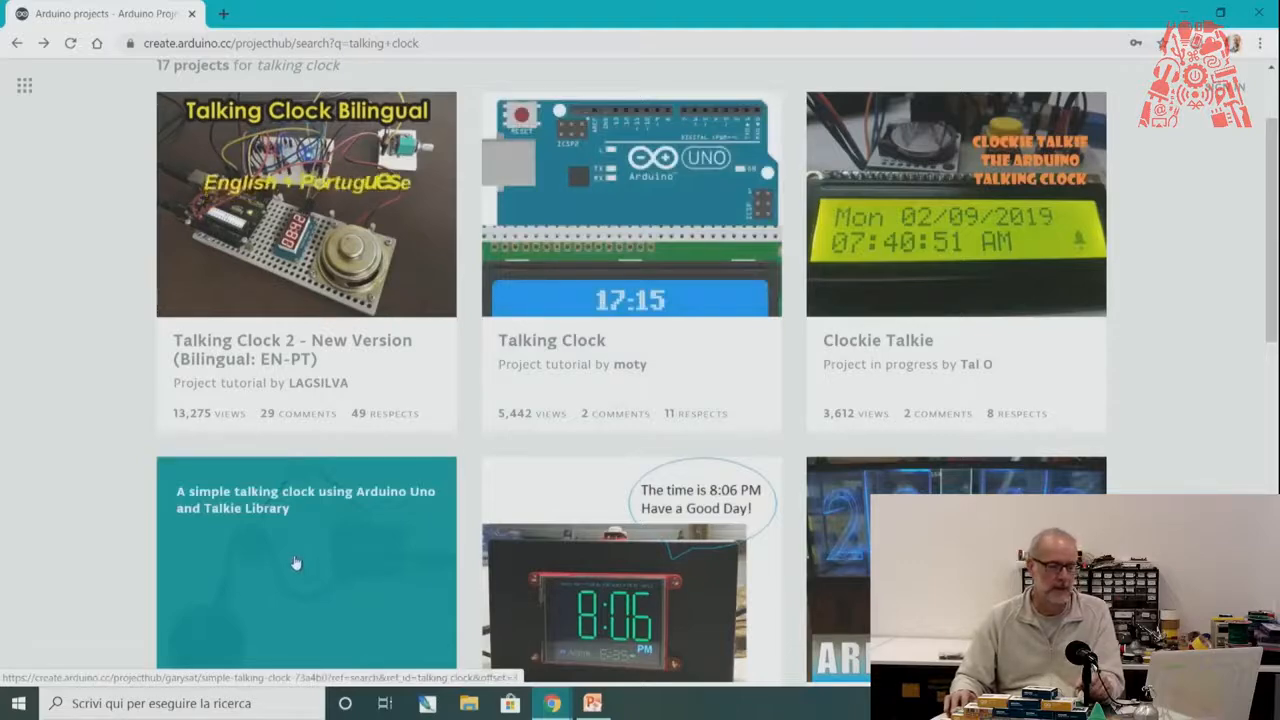
Open 'simple talking clock using Arduino Uno and Talkie Library' and scroll through its code
{"action": "left_click", "coordinate": [295, 560]}
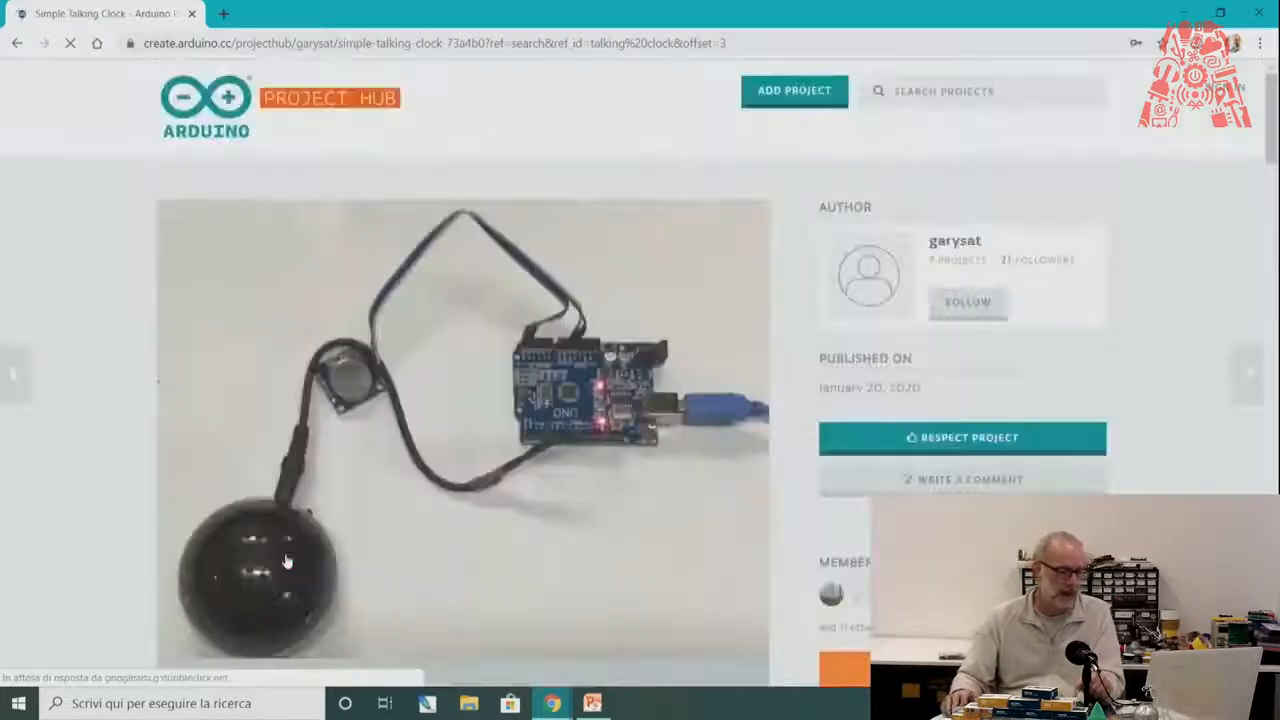
{"action": "scroll", "scroll_direction": "down", "scroll_amount": 3}
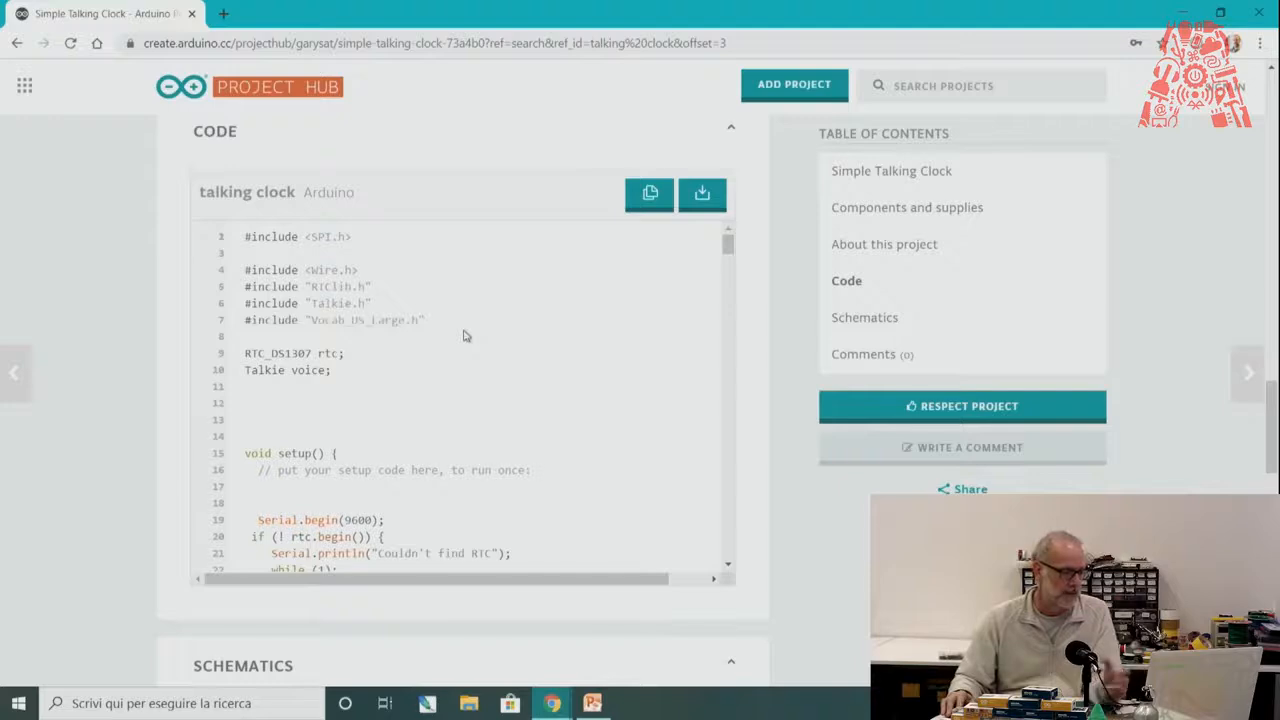
{"action": "scroll", "scroll_direction": "down", "scroll_amount": 3}
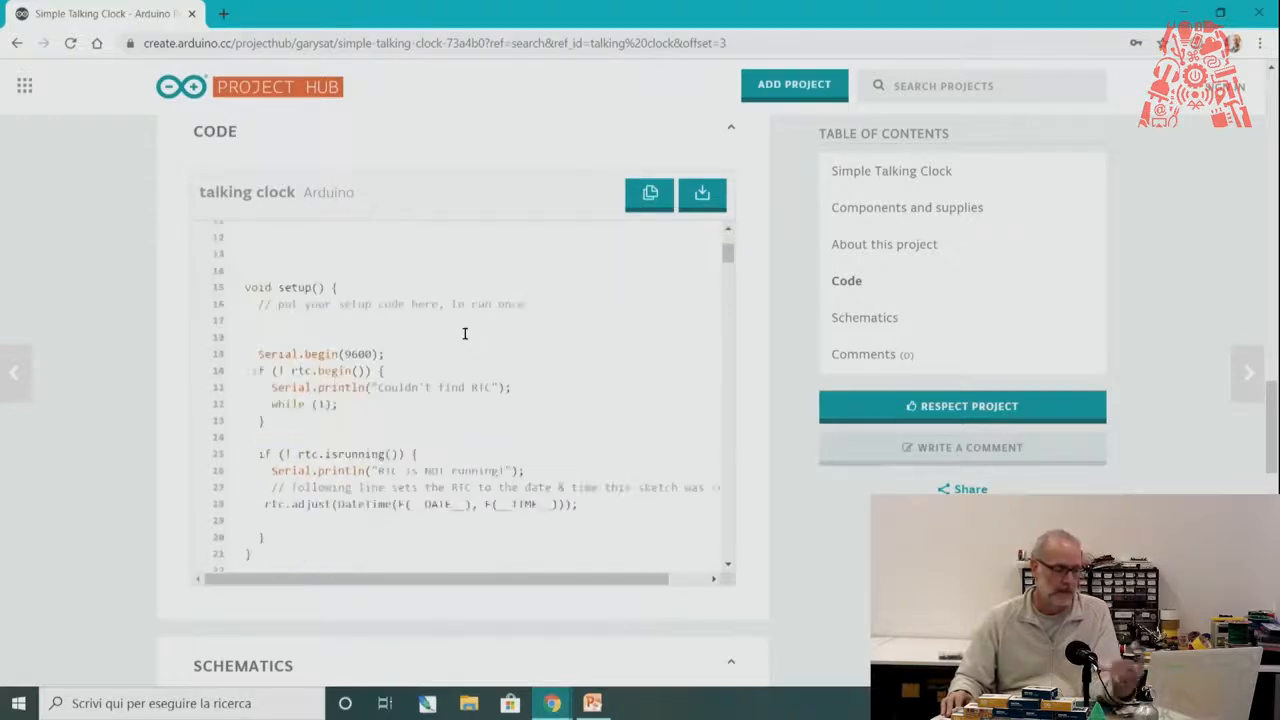
{"action": "scroll", "scroll_direction": "down", "scroll_amount": 3}
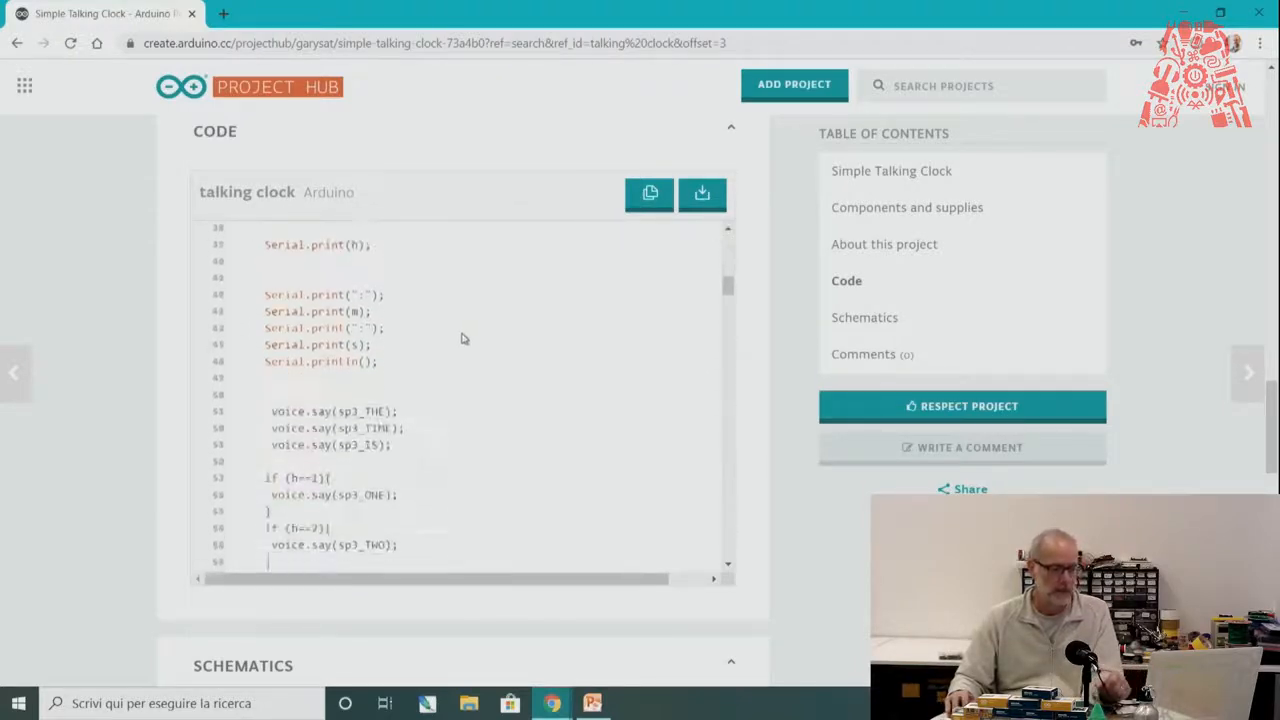
{"action": "scroll", "scroll_direction": "down", "scroll_amount": 3}
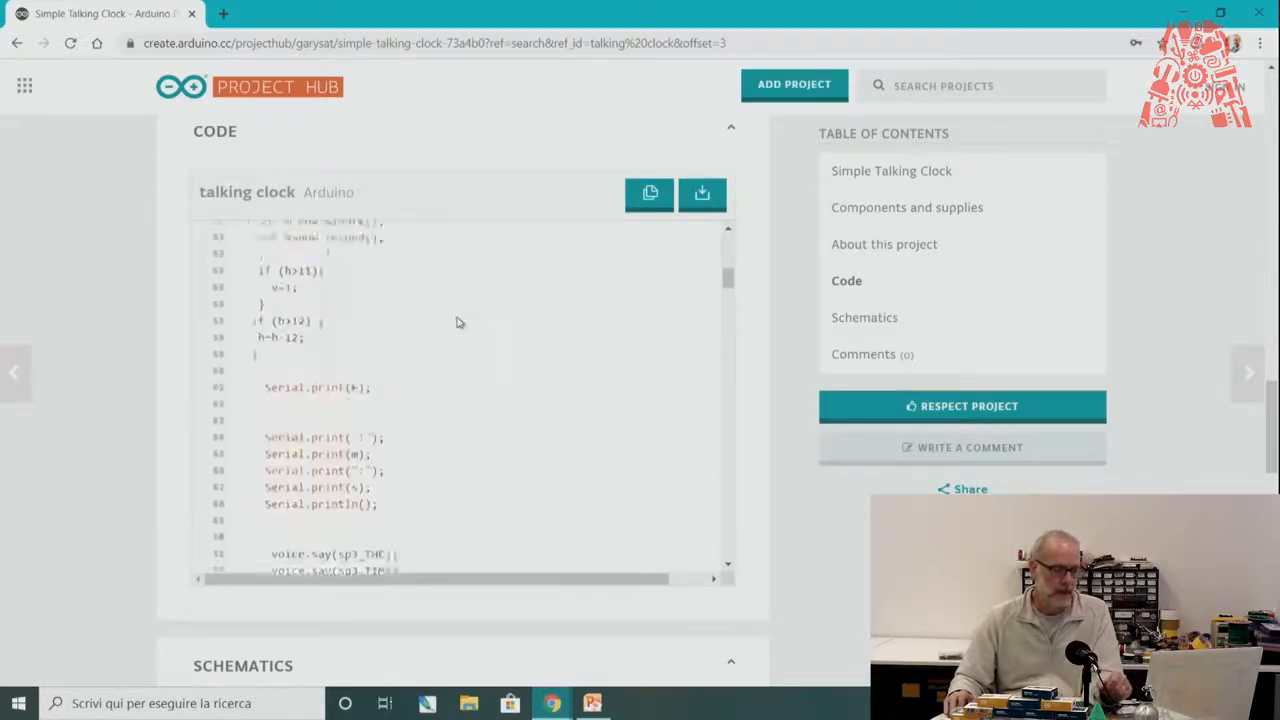
{"action": "scroll", "scroll_direction": "up", "scroll_amount": 3}
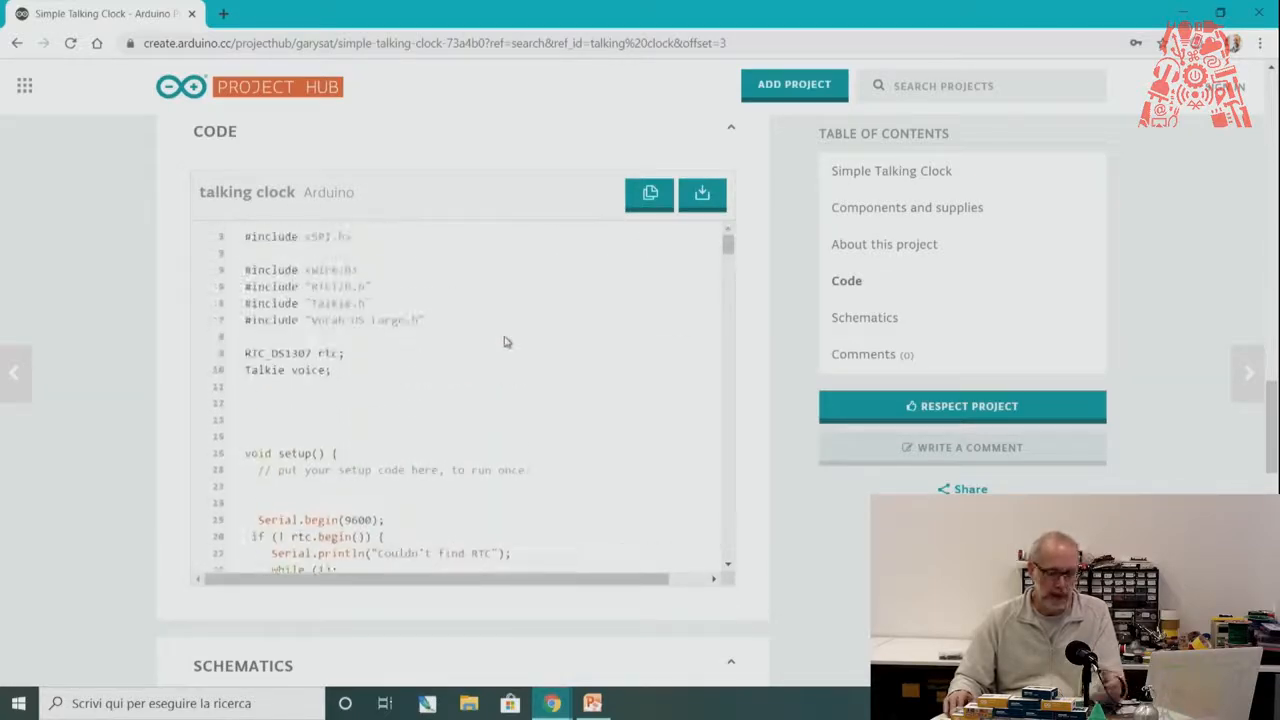
{"action": "scroll", "scroll_direction": "up", "scroll_amount": 3}
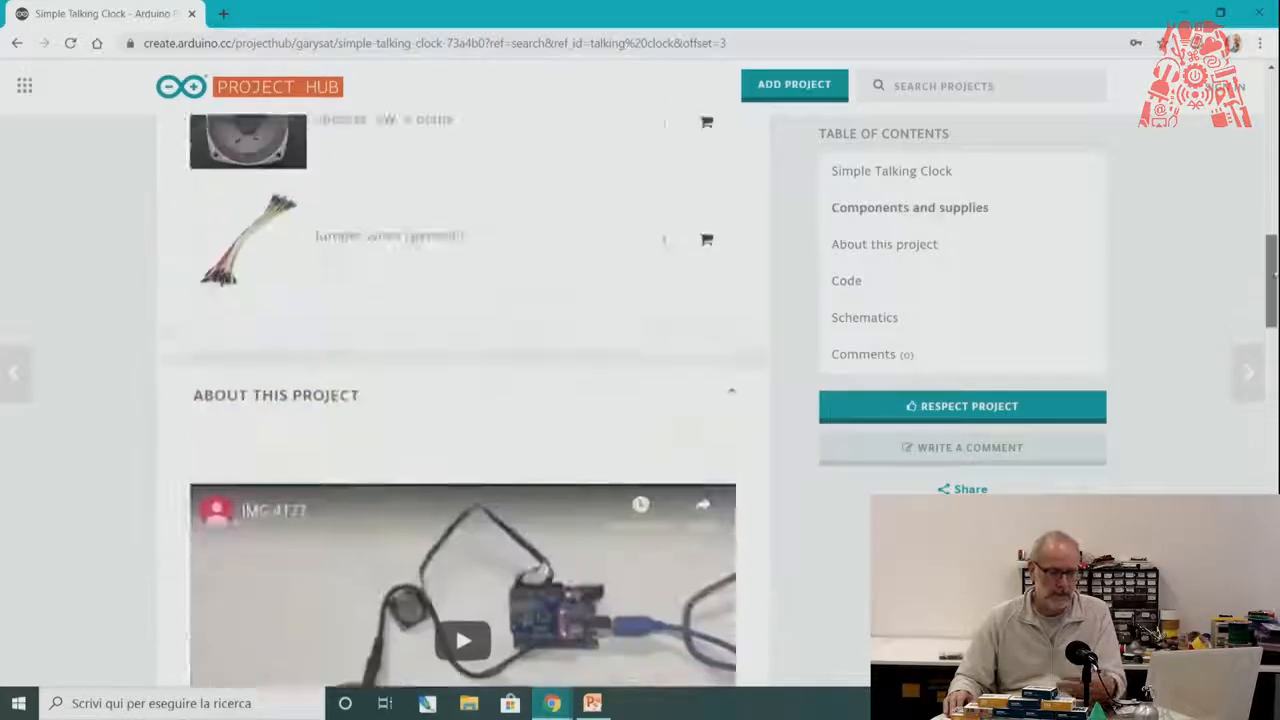
{"action": "scroll", "scroll_direction": "up", "scroll_amount": 3}
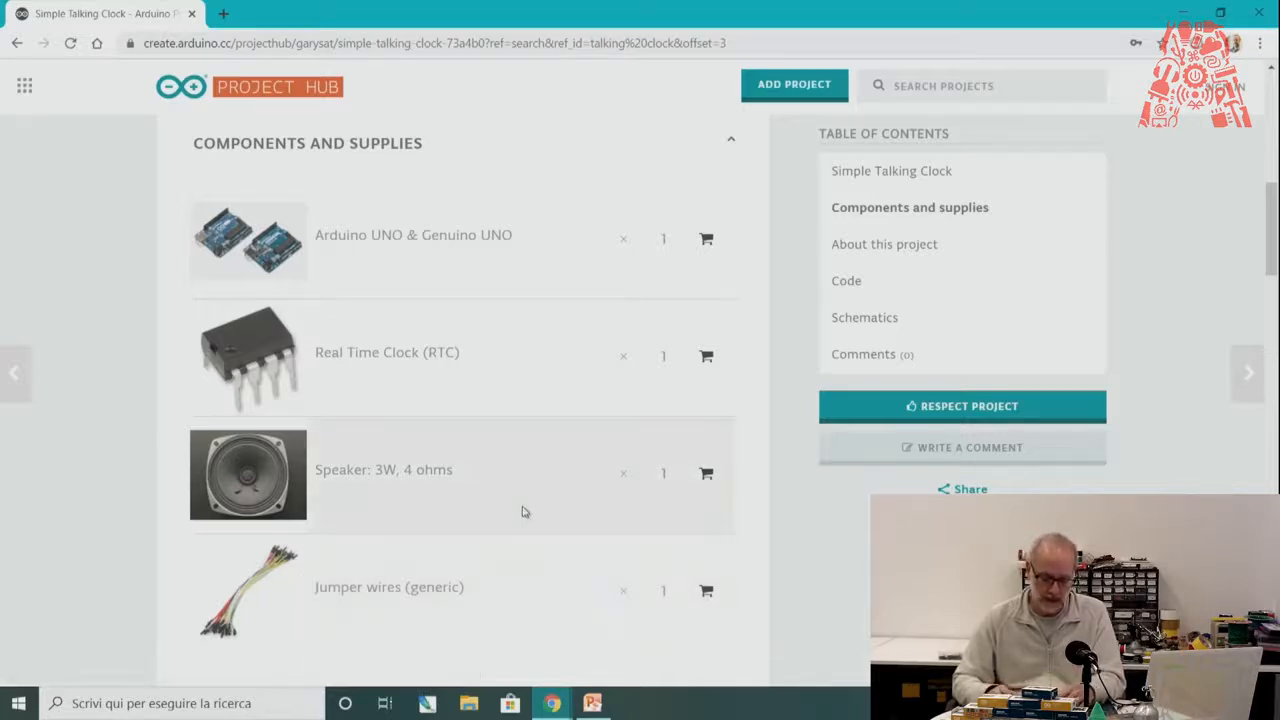
{"action": "mouse_move", "coordinate": [531, 544]}
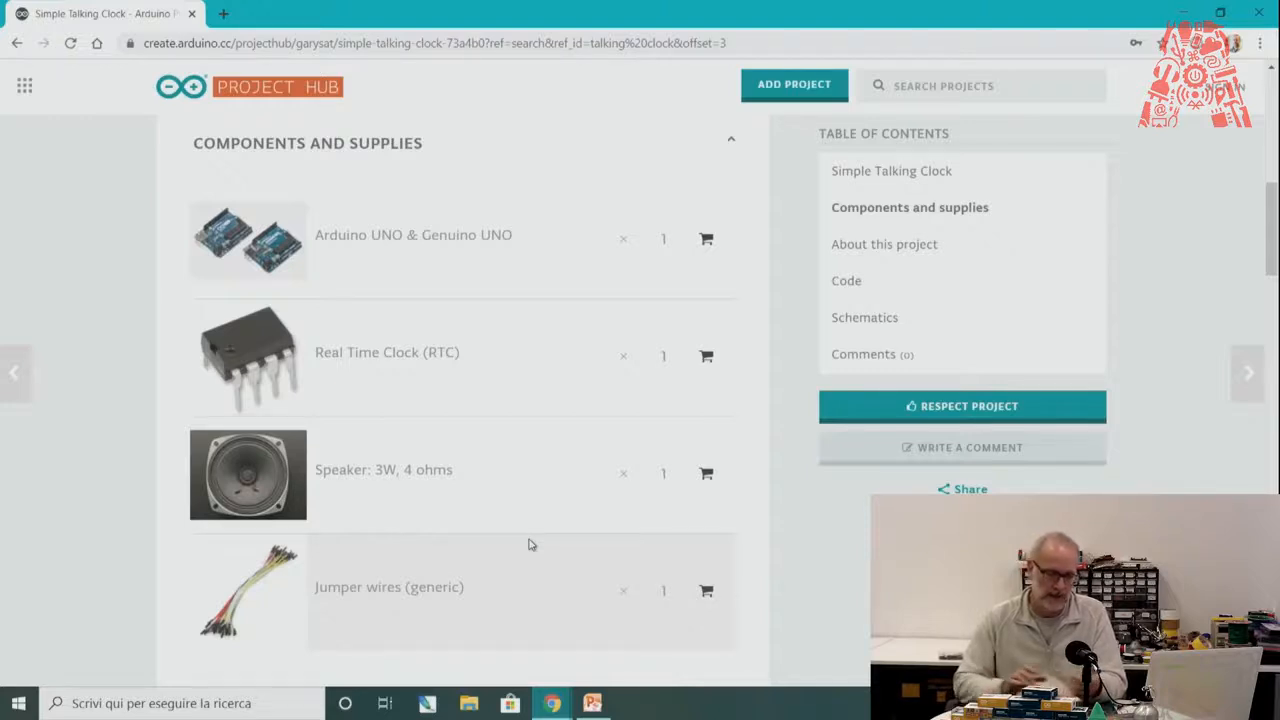
{"action": "mouse_move", "coordinate": [472, 556]}
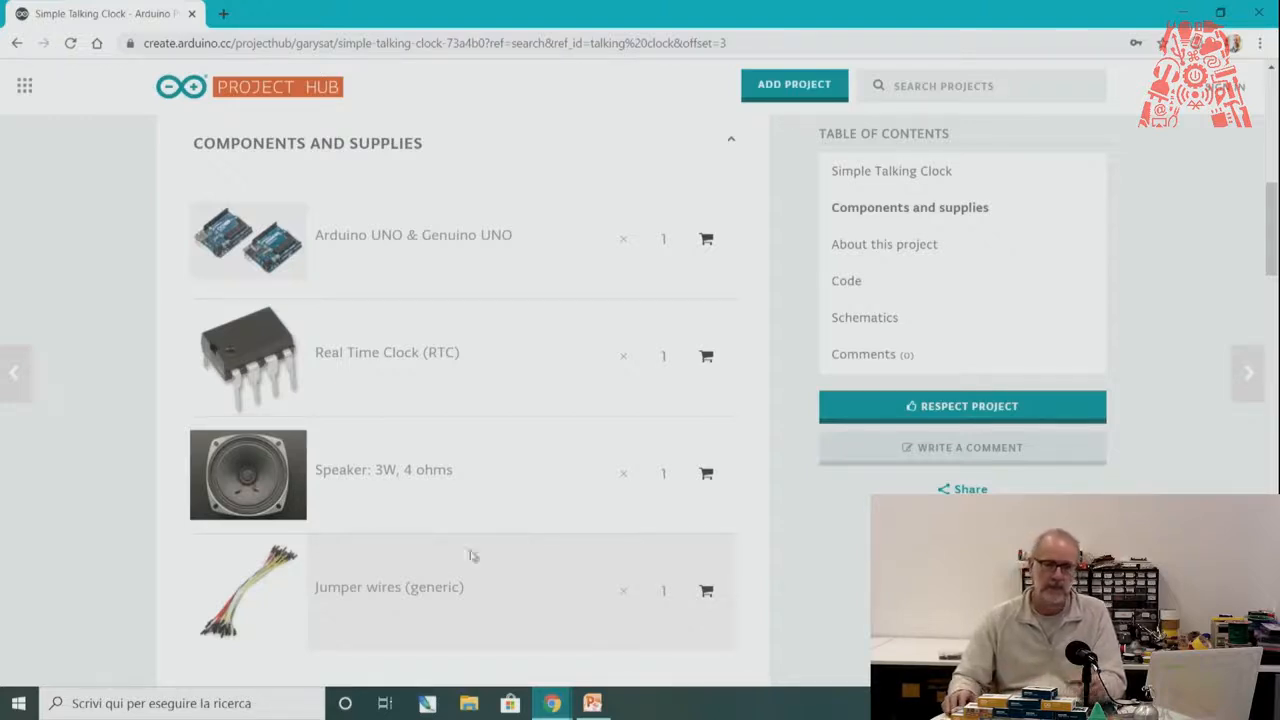
{"action": "mouse_move", "coordinate": [705, 707]}
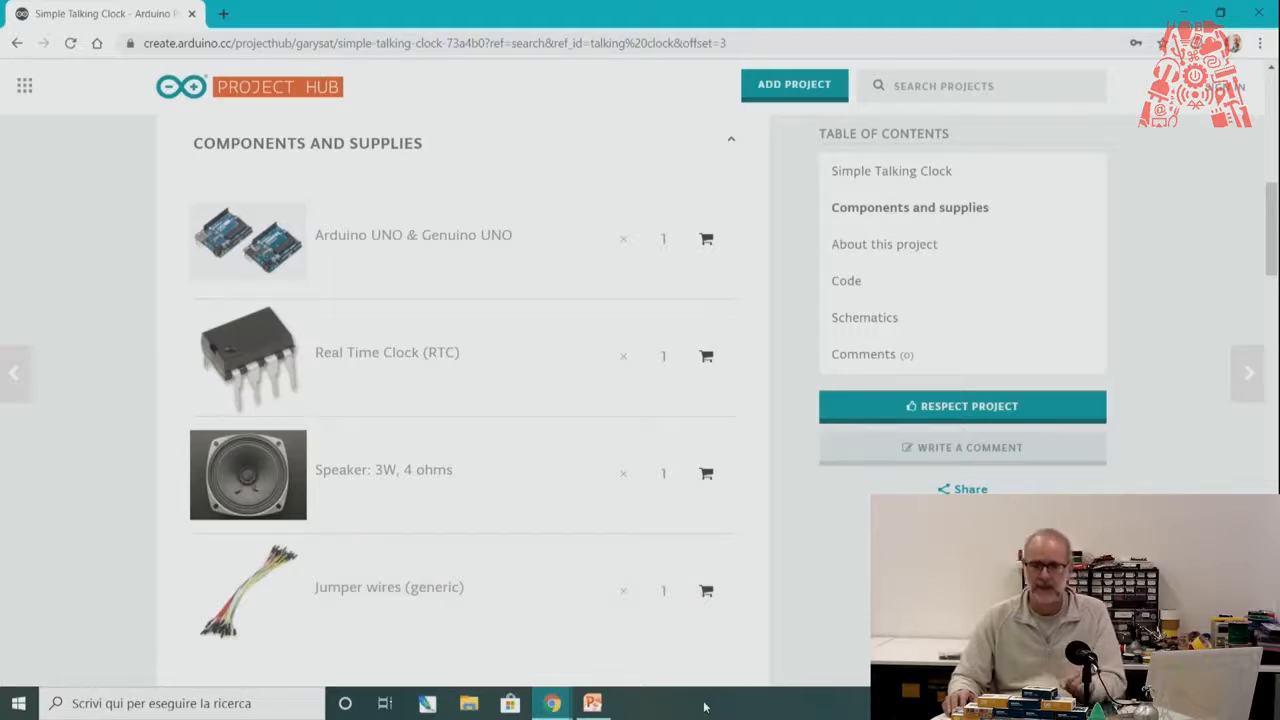
{"action": "left_click", "coordinate": [1183, 13]}
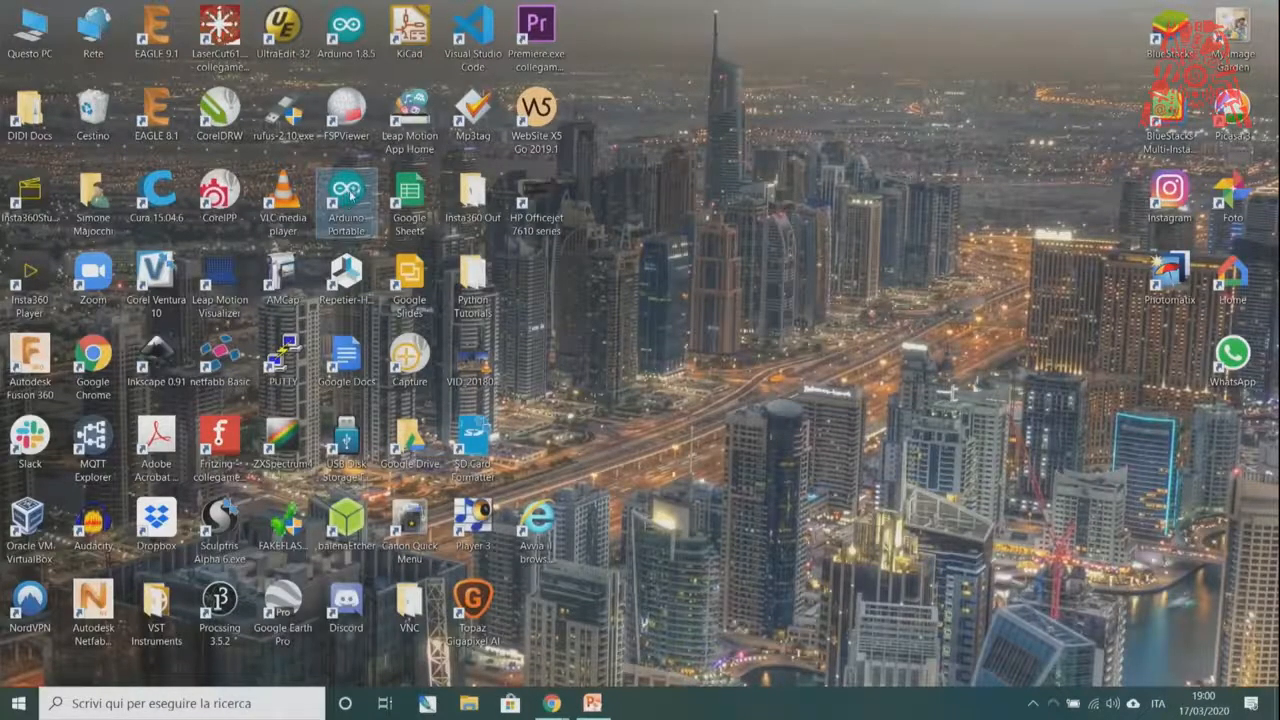
Launch Arduino IDE from the Arduino Portable desktop shortcut
{"action": "double_click", "coordinate": [345, 195]}
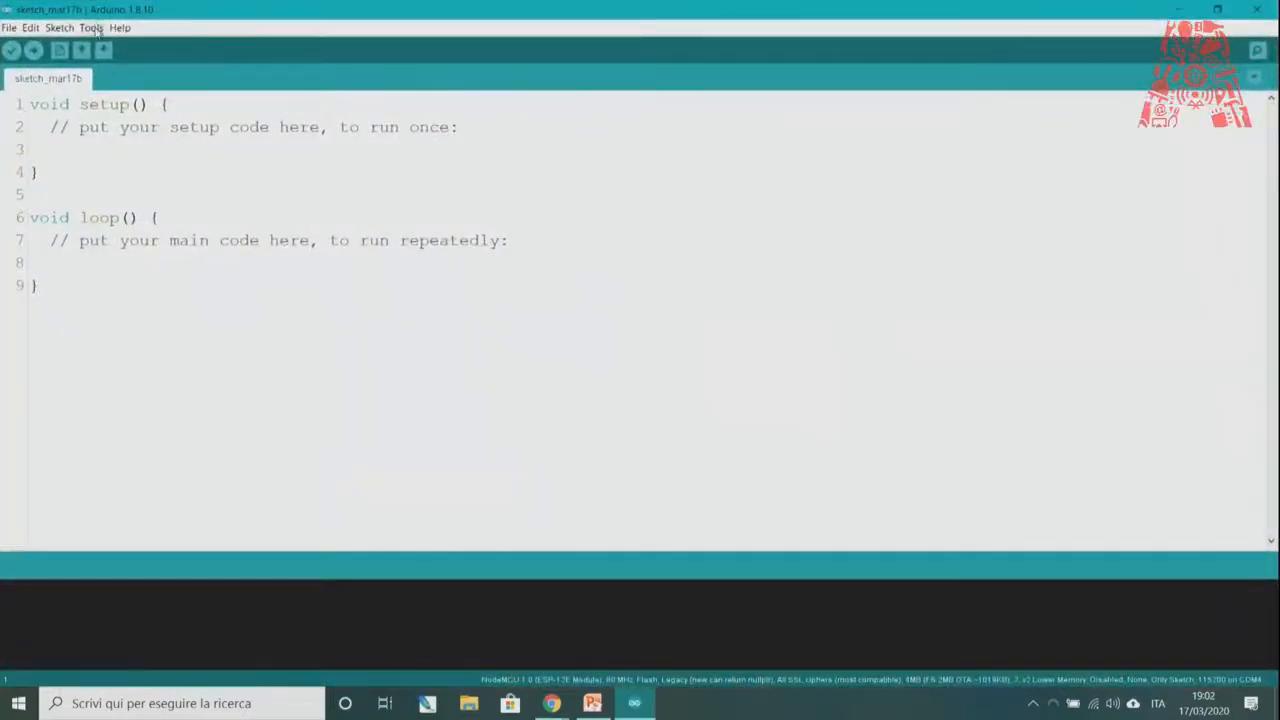
Choose Arduino Uno as the board under Tools > Board
{"action": "left_click", "coordinate": [90, 27]}
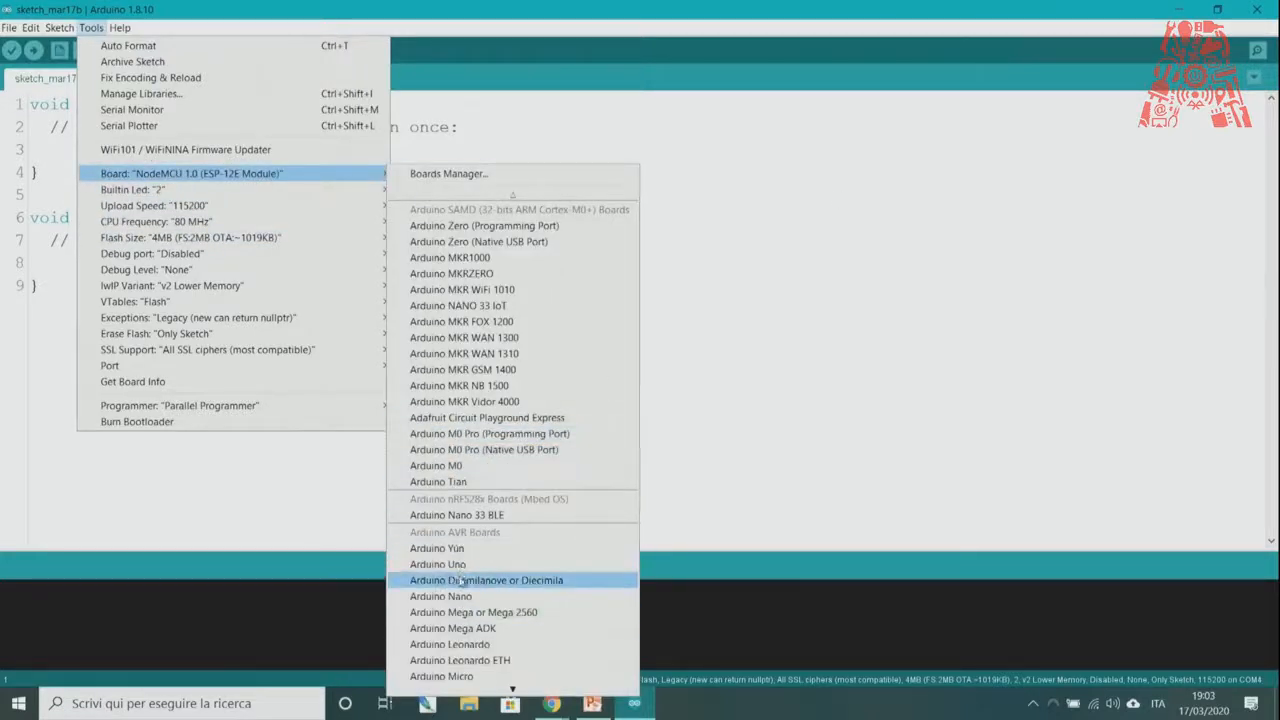
{"action": "left_click", "coordinate": [437, 564]}
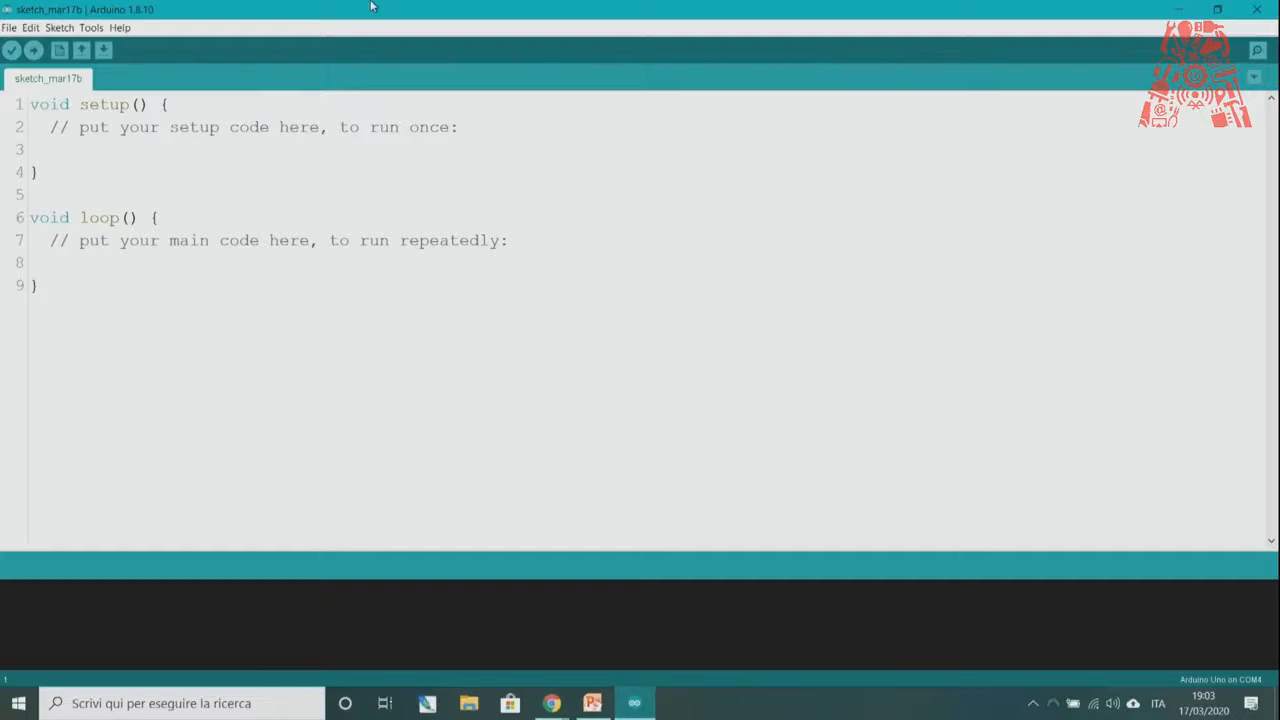
{"action": "left_click", "coordinate": [1217, 9]}
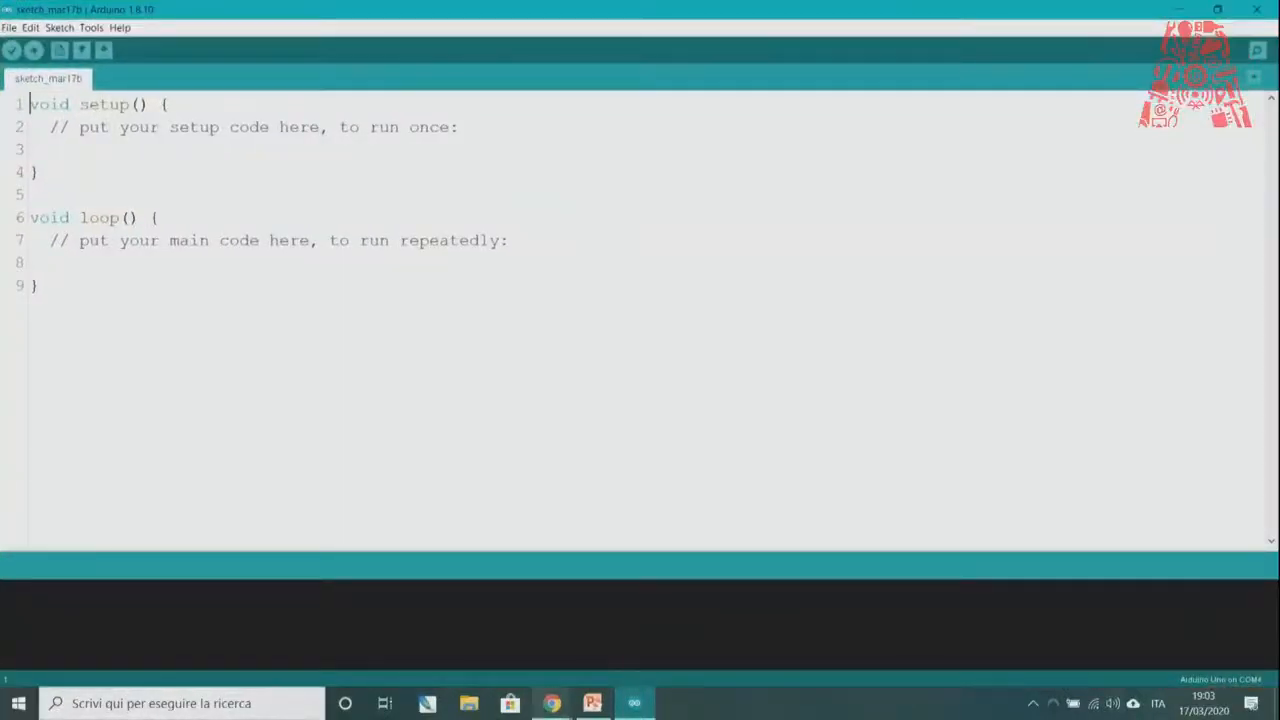
{"action": "mouse_move", "coordinate": [552, 703]}
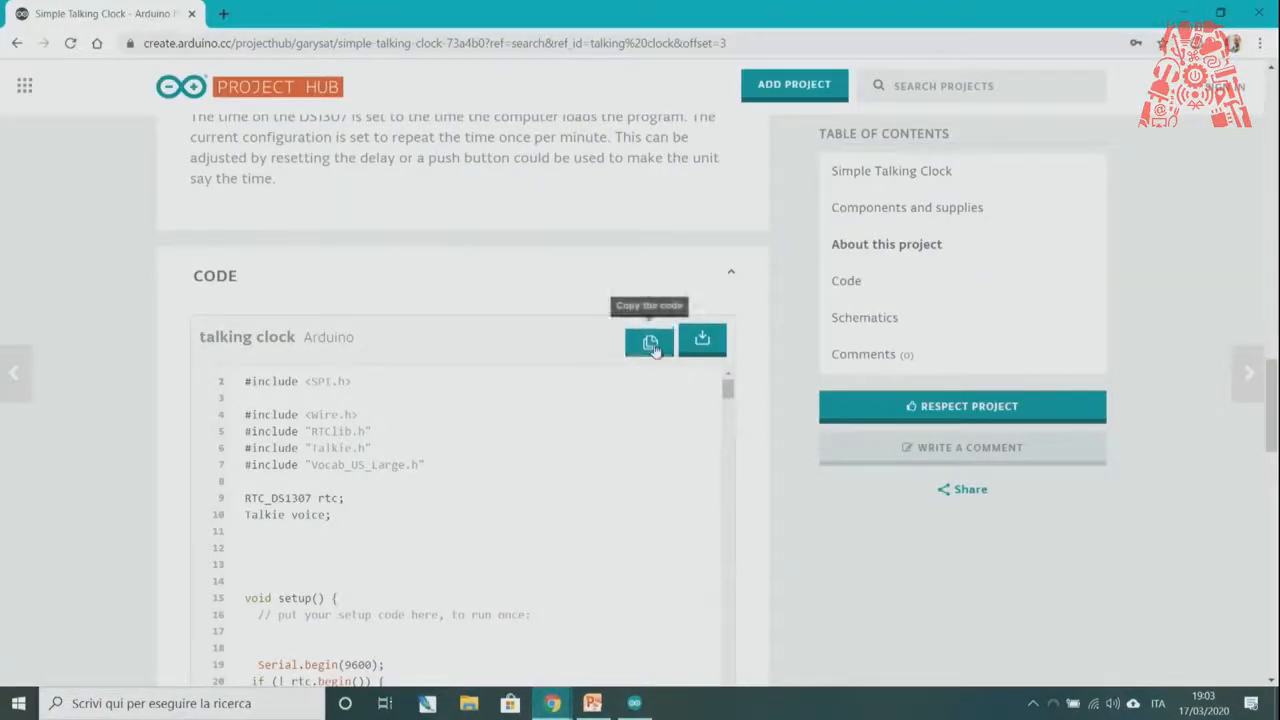
Paste the copied Simple Talking Clock code into the sketch, replacing the blank template
{"action": "left_click", "coordinate": [634, 703]}
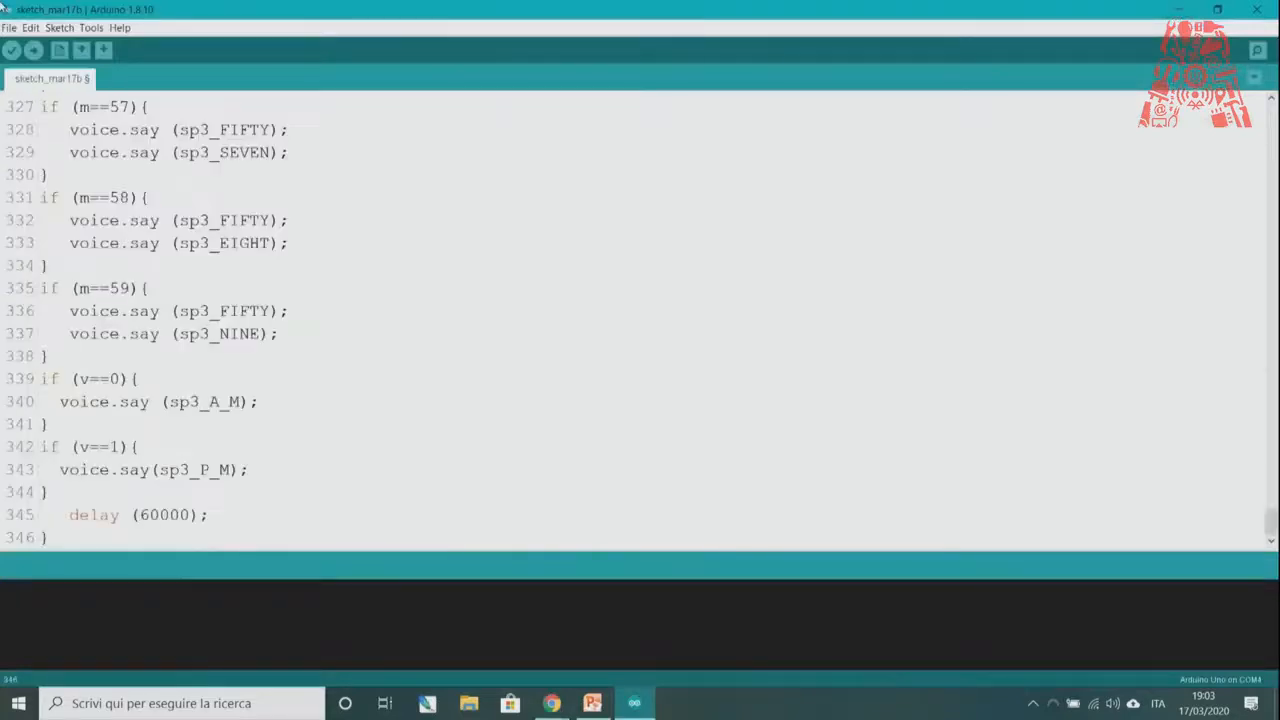
{"action": "scroll", "scroll_direction": "up", "scroll_amount": 3}
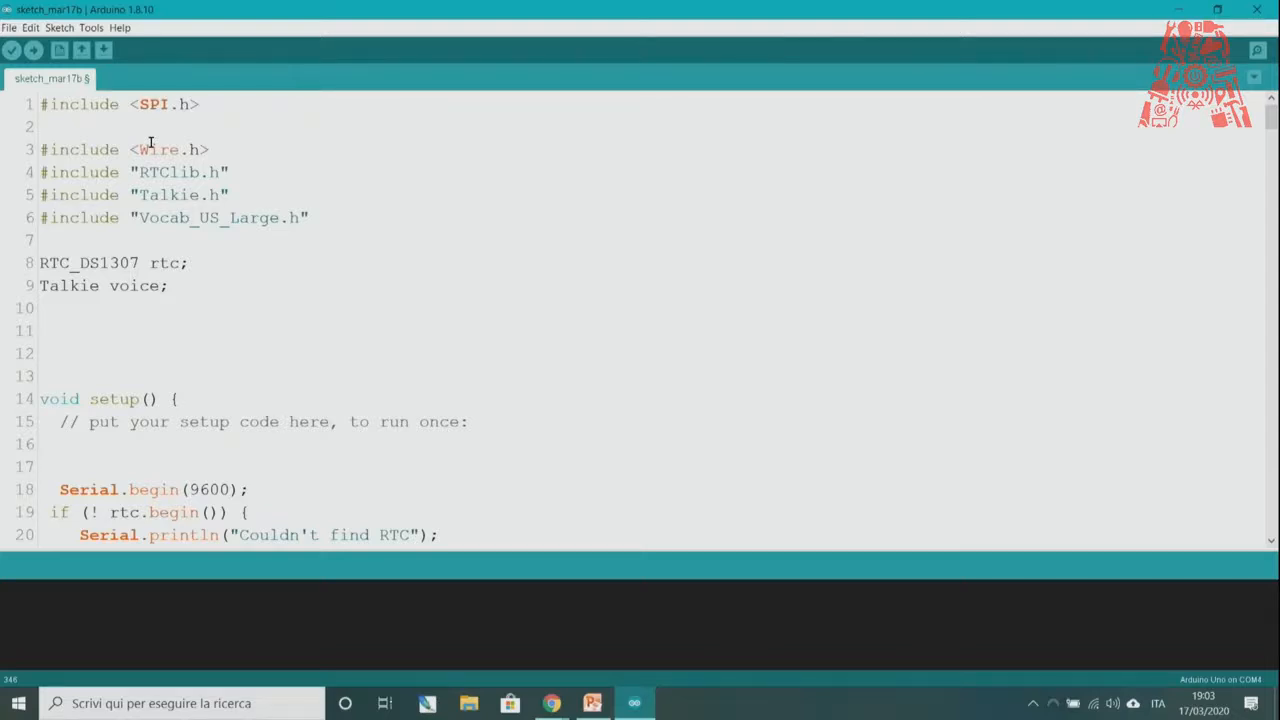
{"action": "mouse_move", "coordinate": [188, 183]}
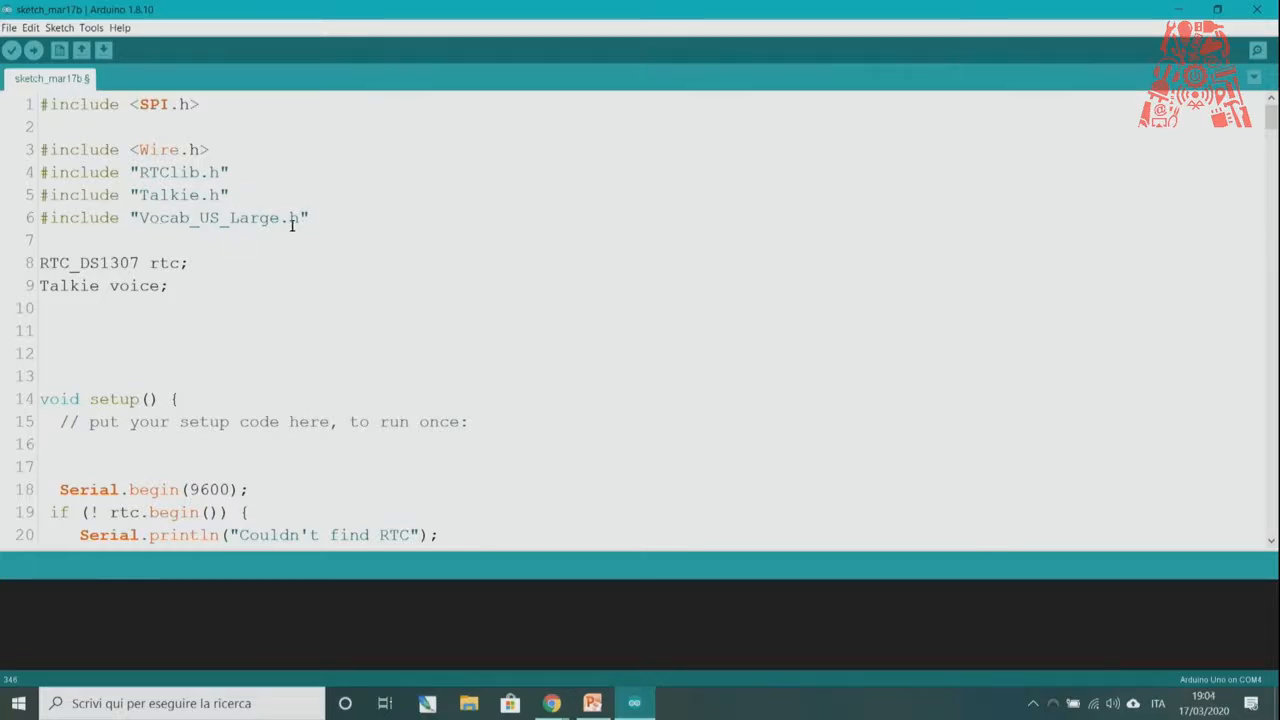
{"action": "mouse_move", "coordinate": [172, 257]}
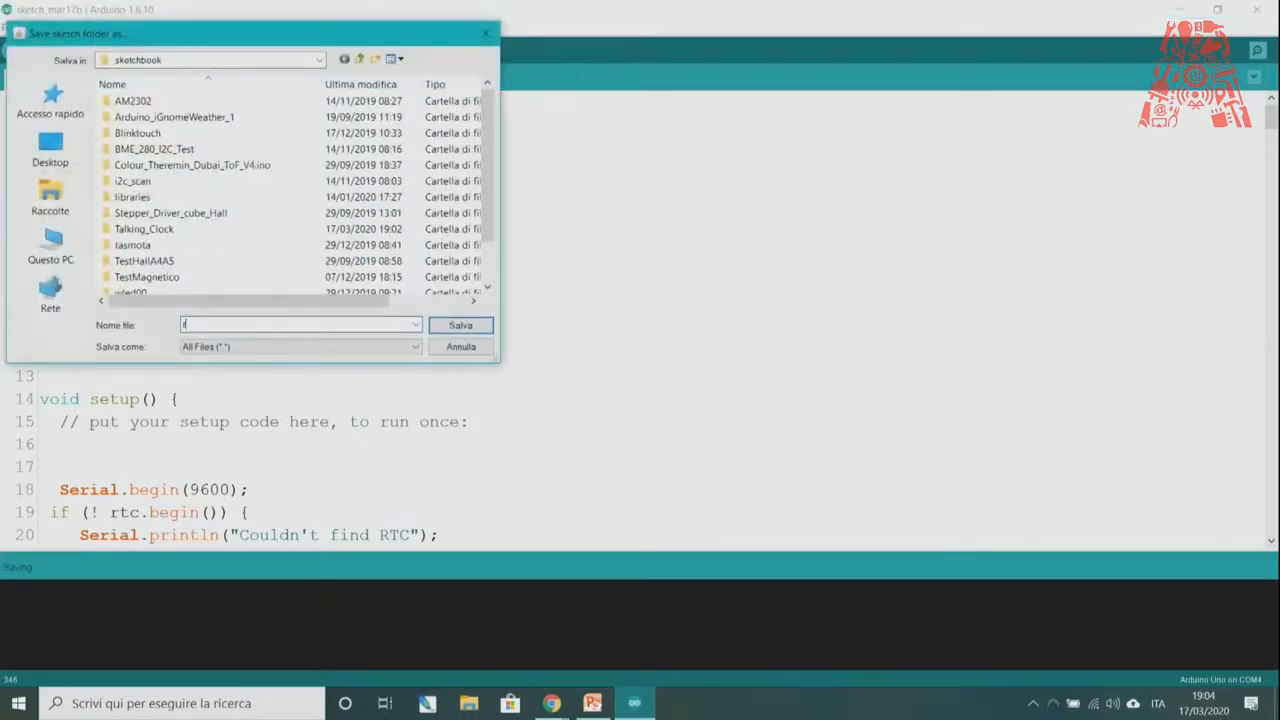
Save the sketch with the file name talking_Clock
{"action": "type", "text": "alking Clock"}
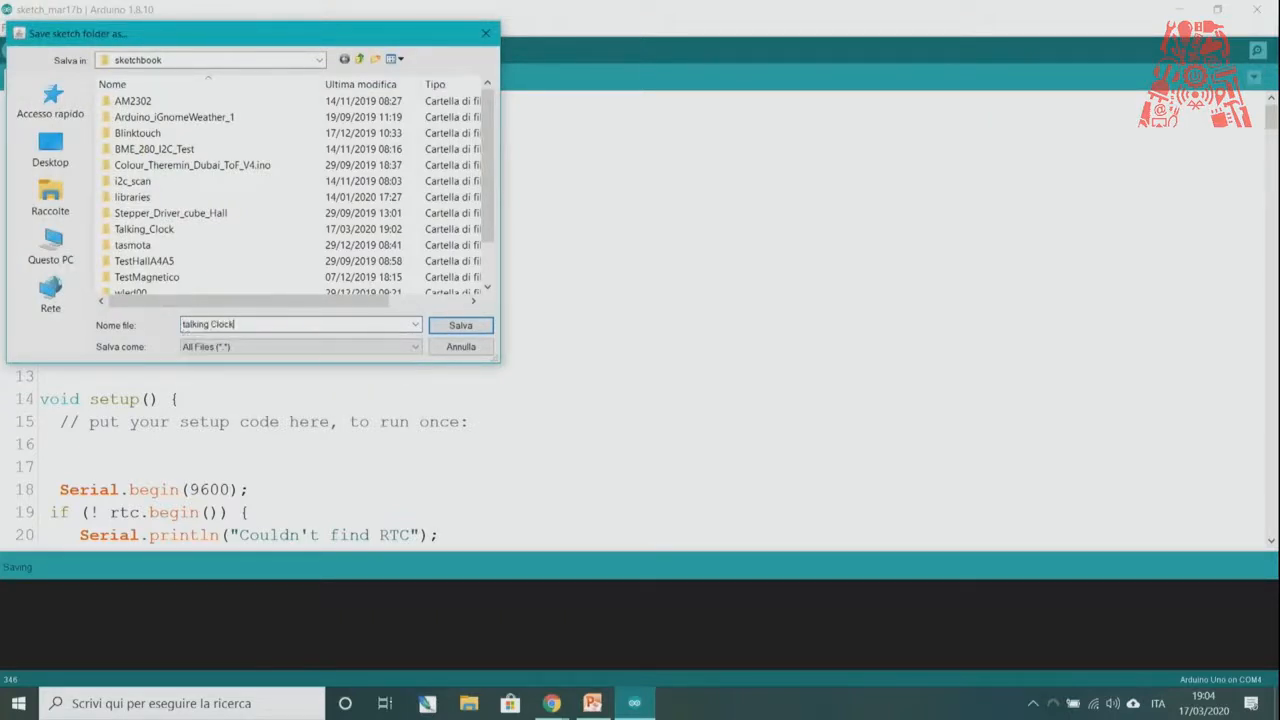
{"action": "left_click", "coordinate": [460, 325]}
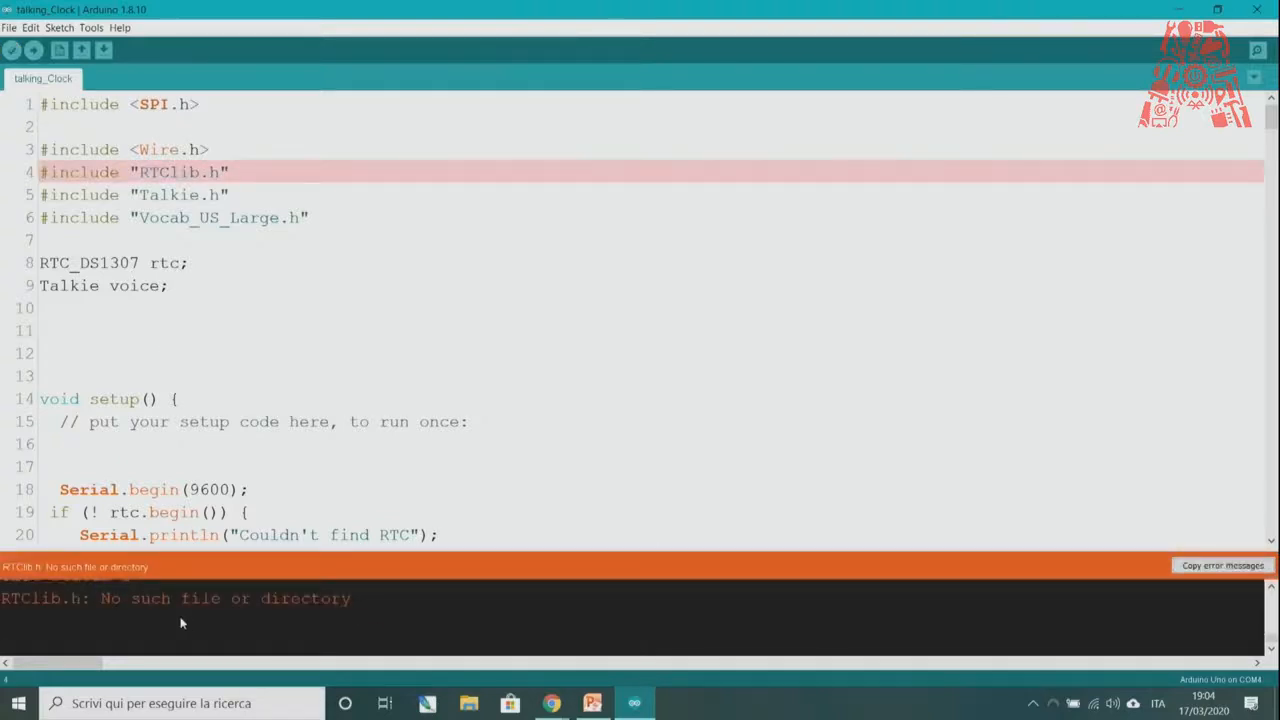
Verify the sketch, which fails with 'RTClib.h: No such file or directory'
{"action": "left_click", "coordinate": [59, 27]}
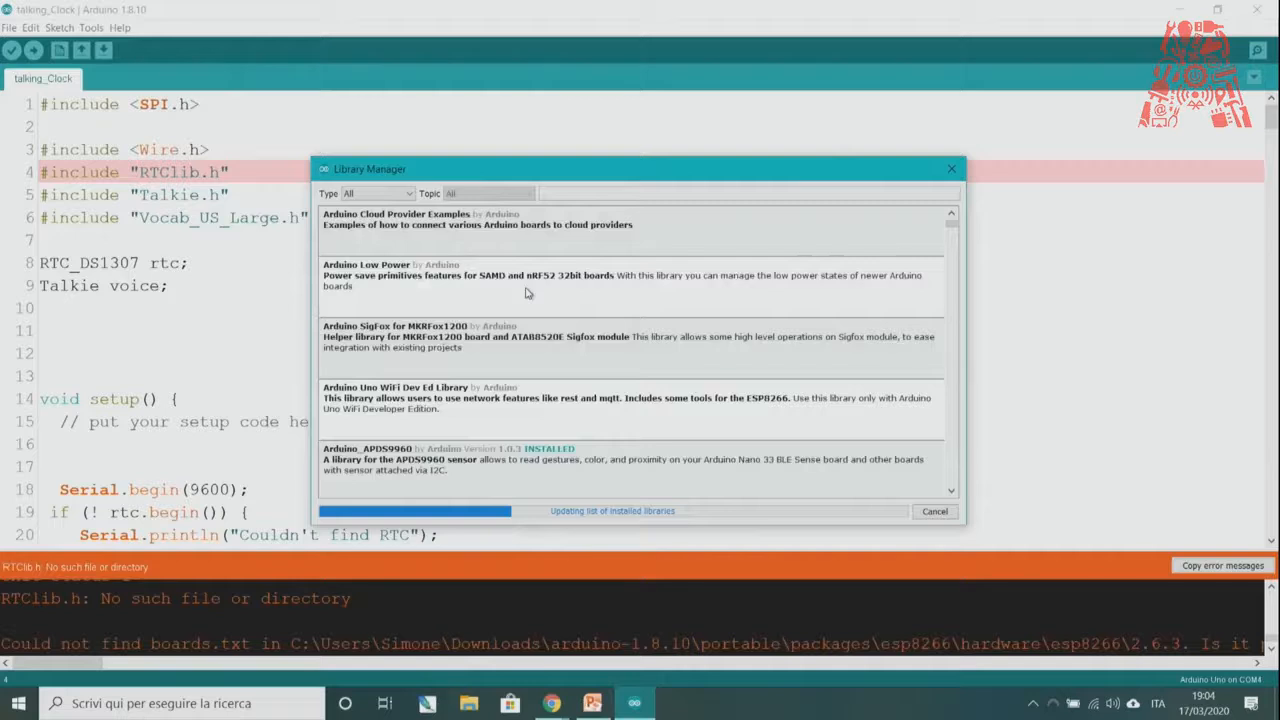
Search Library Manager for 'RTClib' and install Adafruit's RTClib
{"action": "type", "text": "RC"}
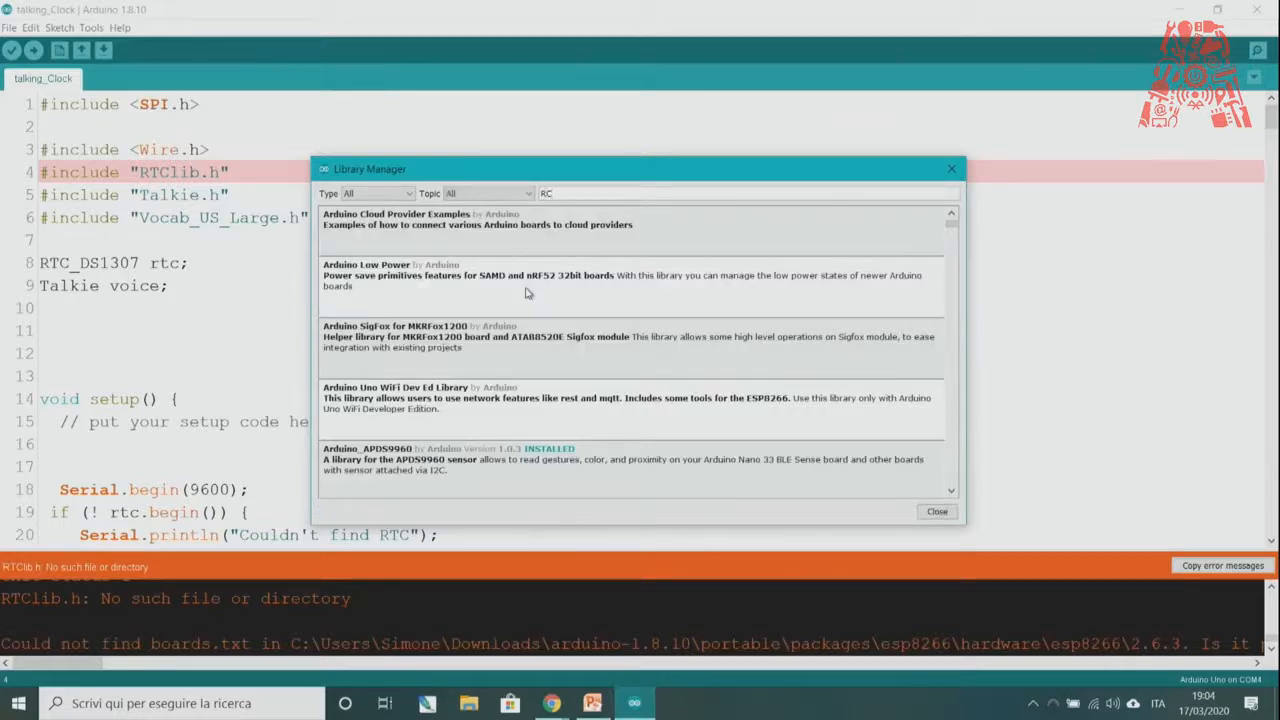
{"action": "type", "text": "RTClib"}
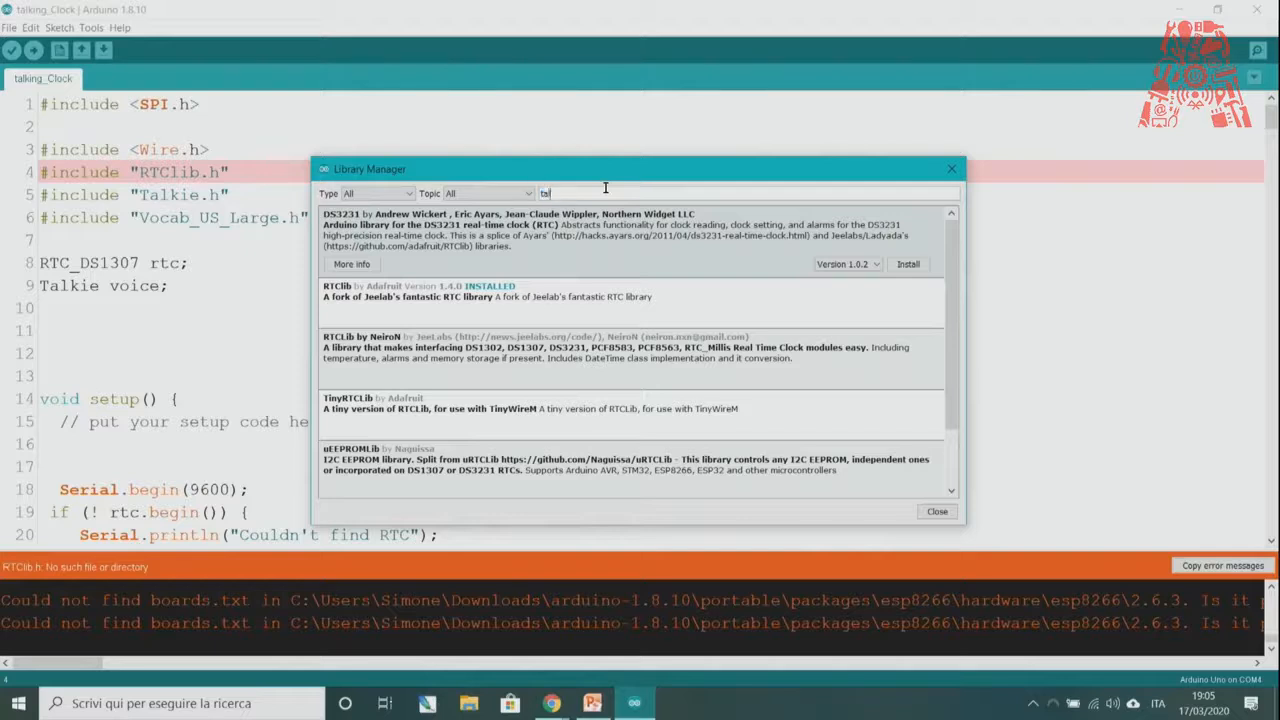
Install Peter Knight's Talkie library, search 'Vocab' without a match, and close Library Manager
{"action": "type", "text": "kie"}
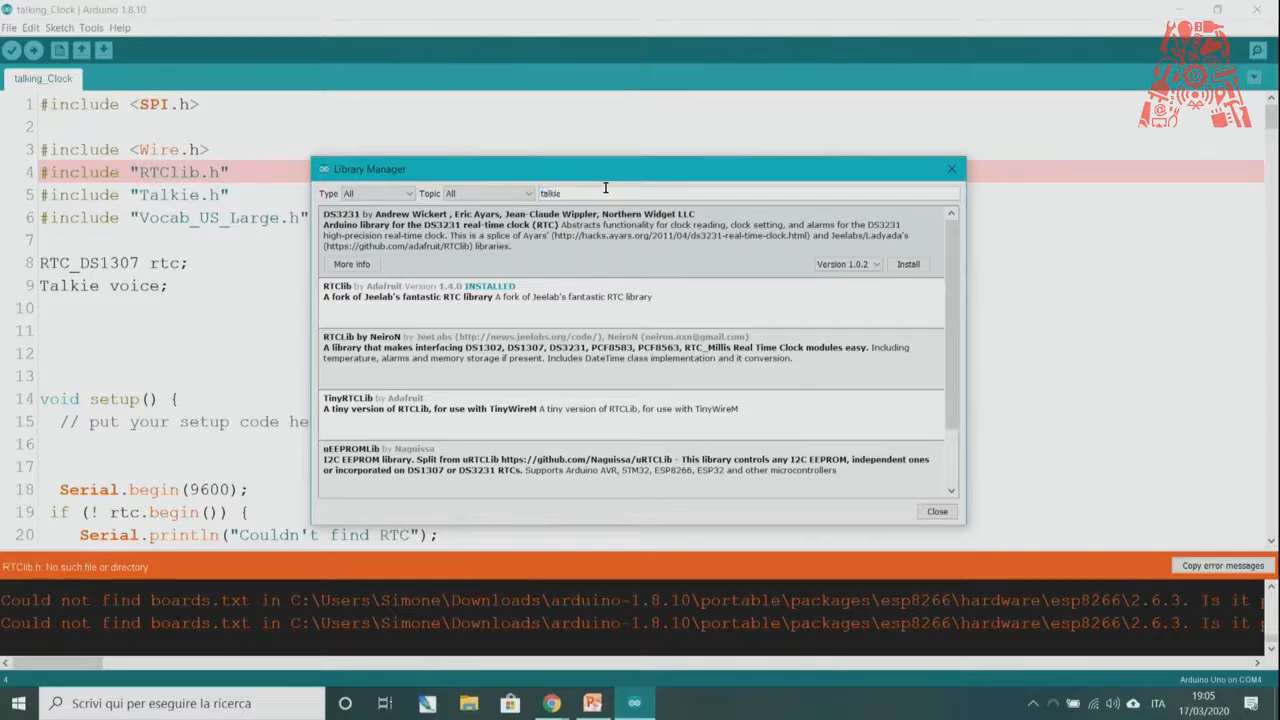
{"action": "type", "text": "talkie"}
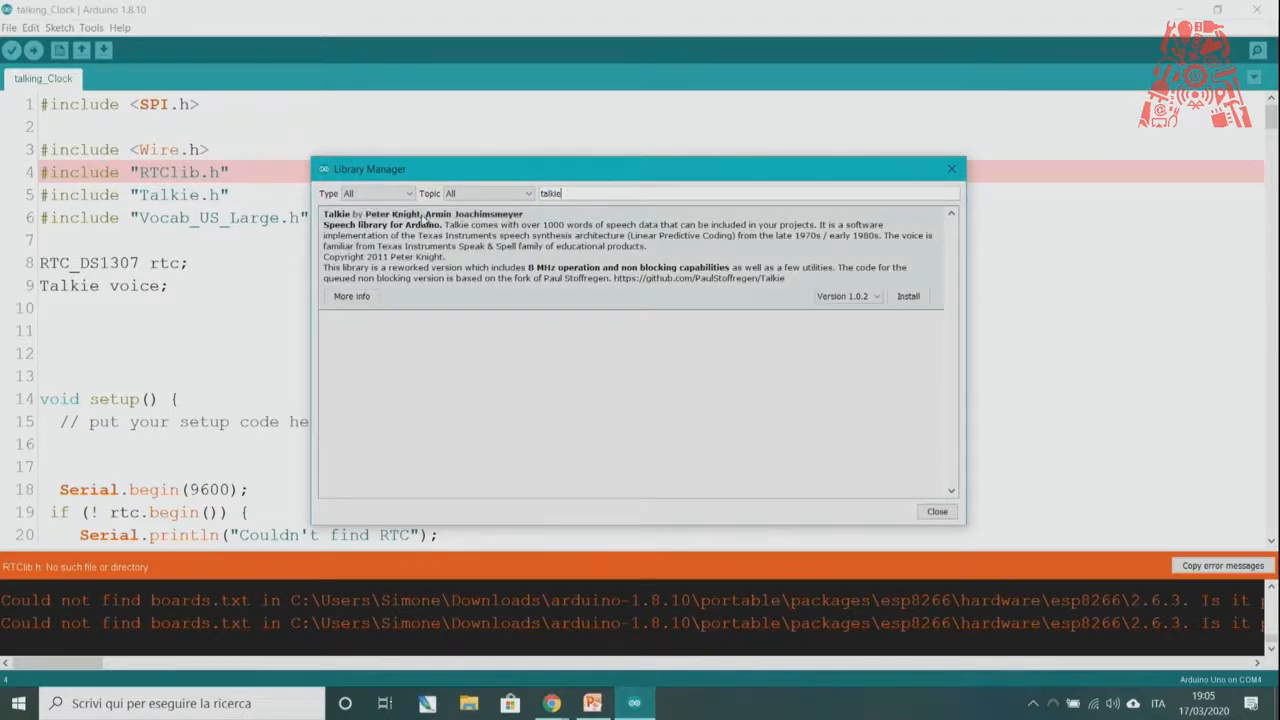
{"action": "left_click", "coordinate": [907, 296]}
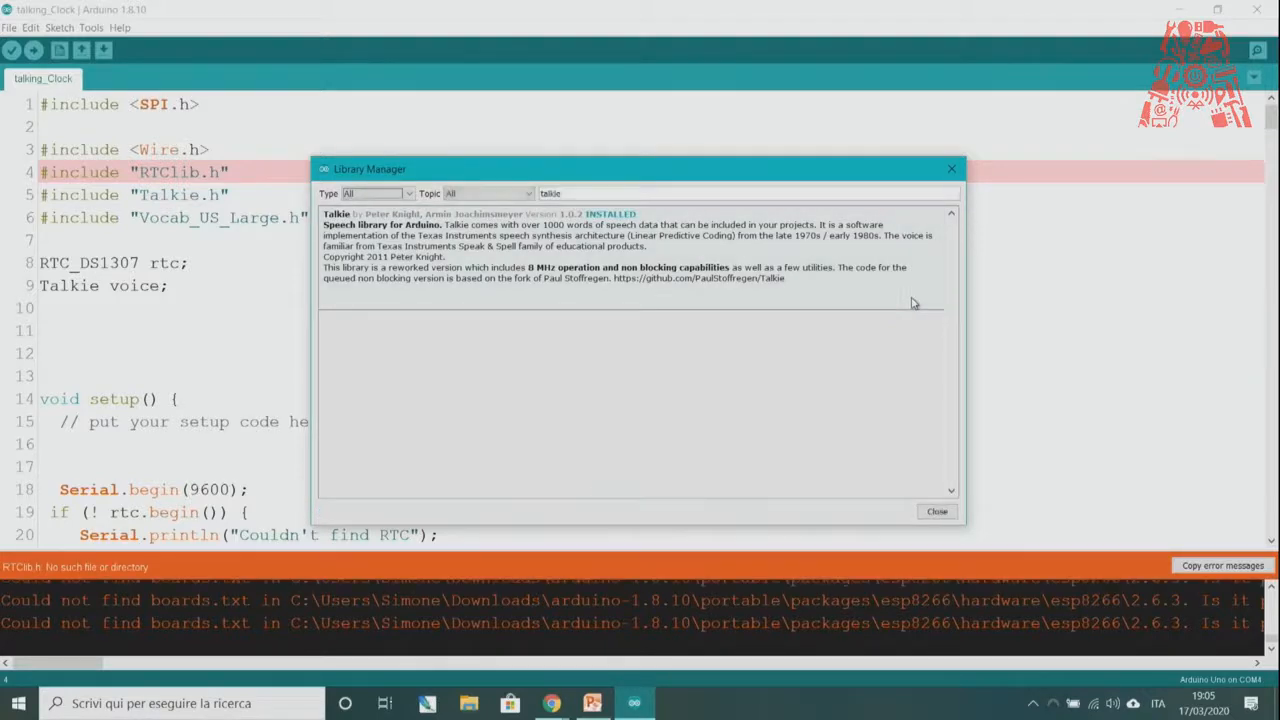
{"action": "mouse_move", "coordinate": [504, 238]}
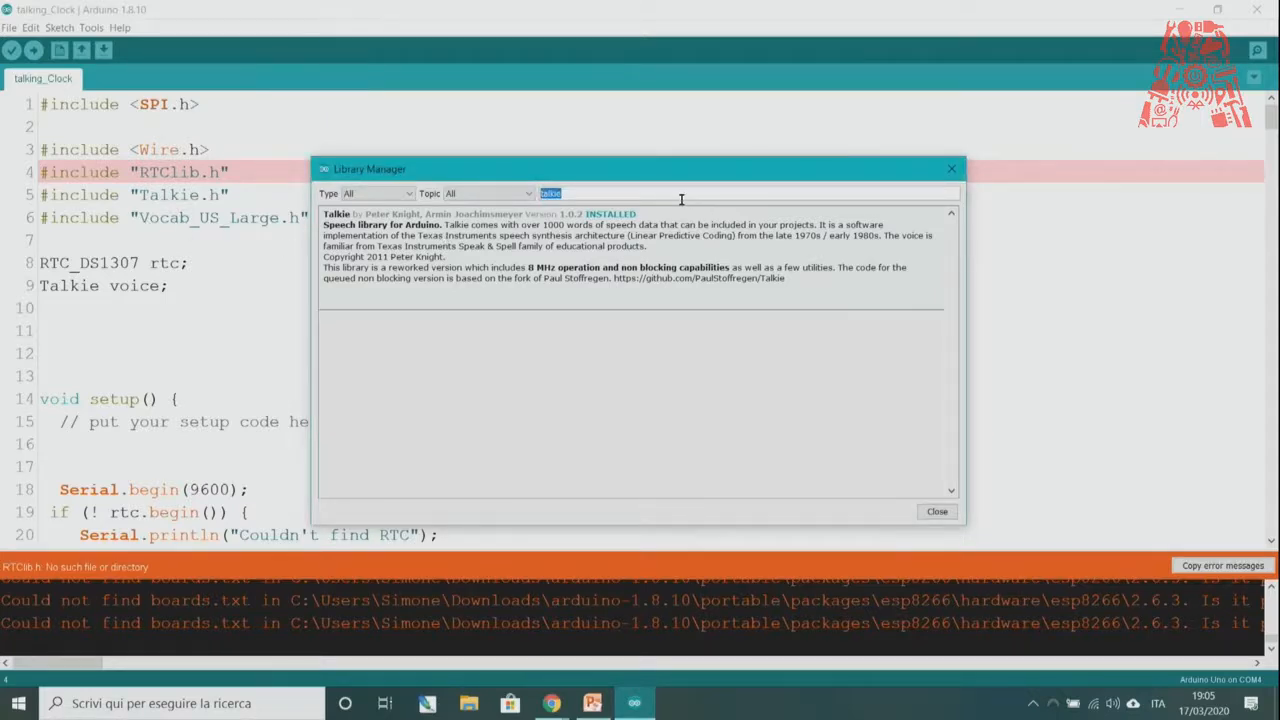
{"action": "type", "text": "Vocab"}
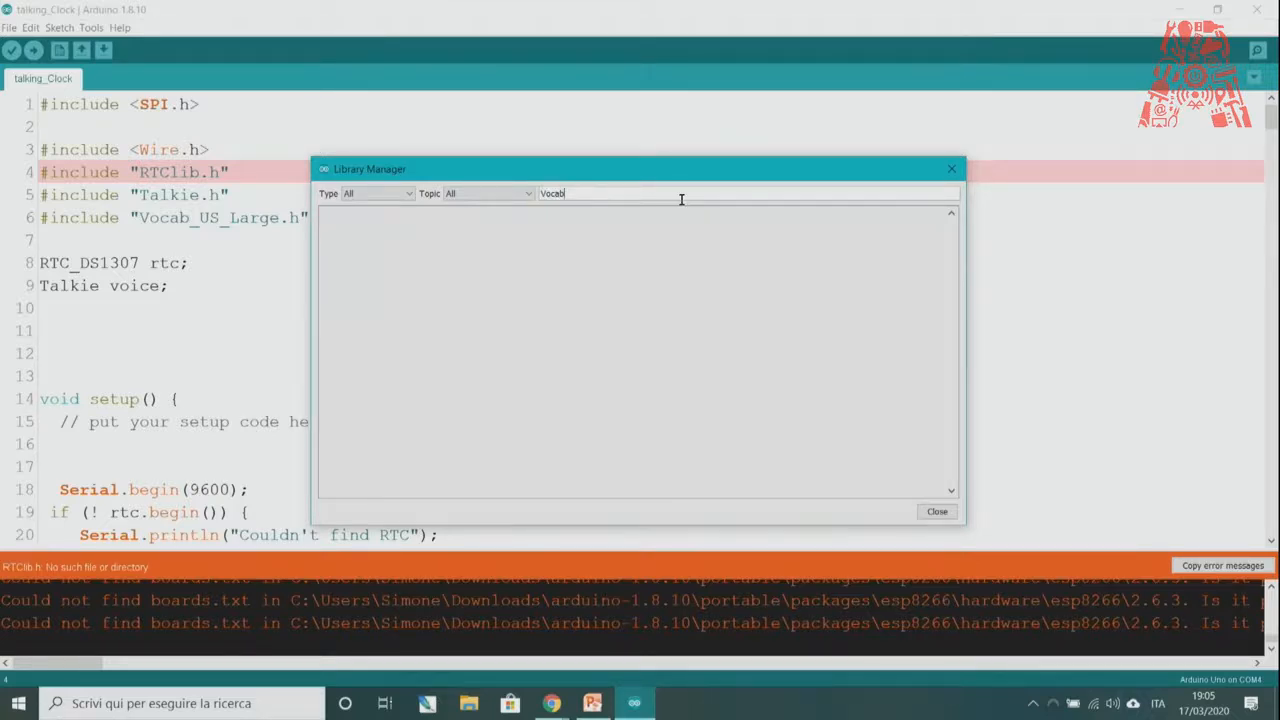
{"action": "left_click", "coordinate": [936, 511]}
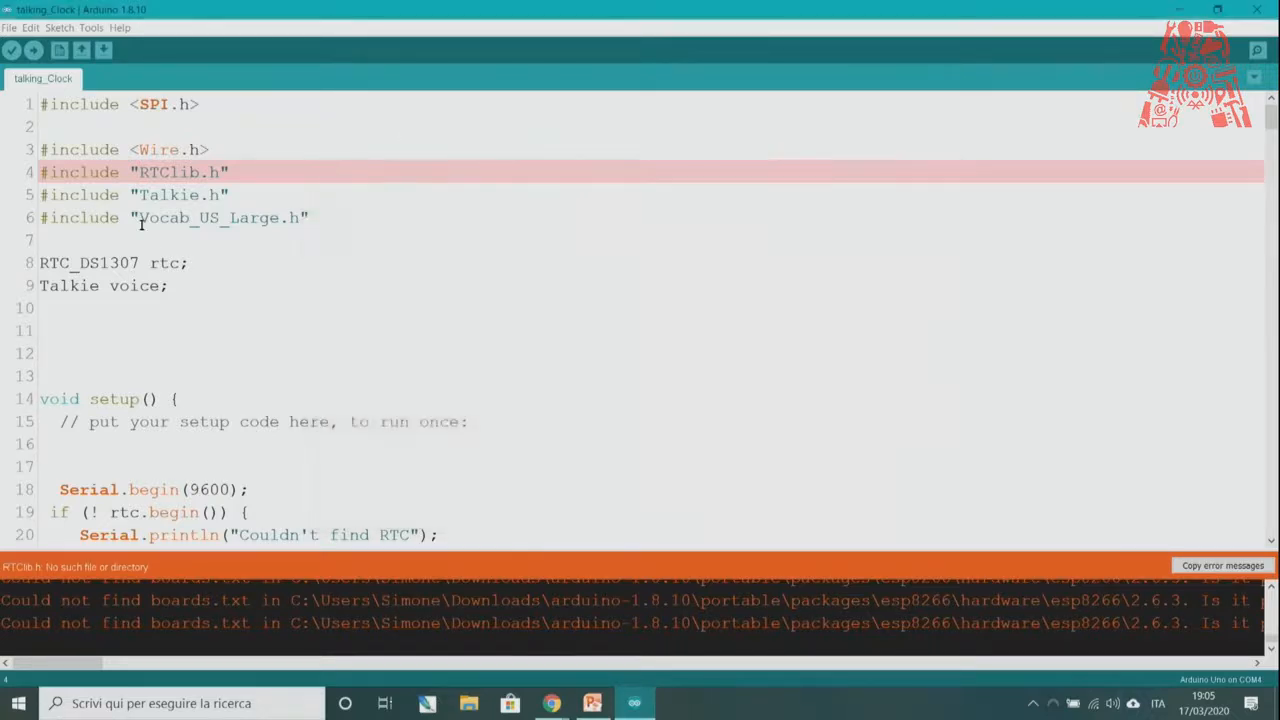
Select Vocab_US_Large in the include line and verify the talking_Clock sketch
{"action": "double_click", "coordinate": [215, 218]}
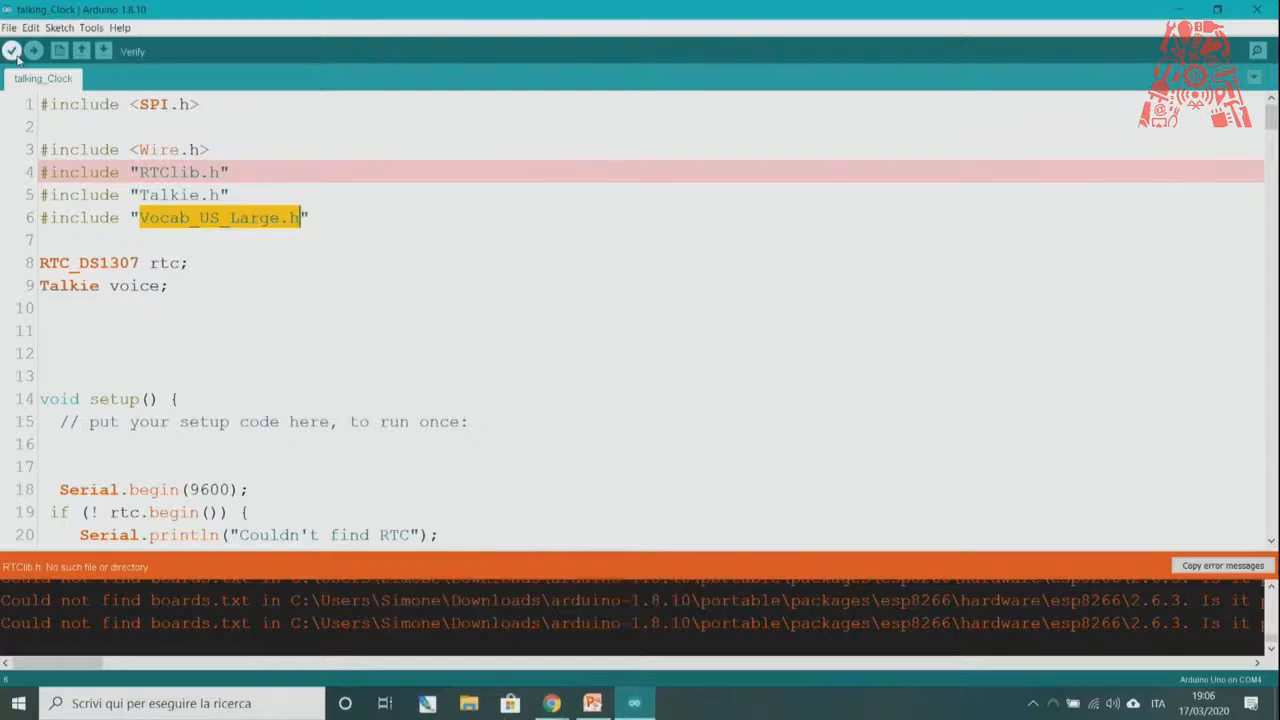
{"action": "left_click", "coordinate": [12, 51]}
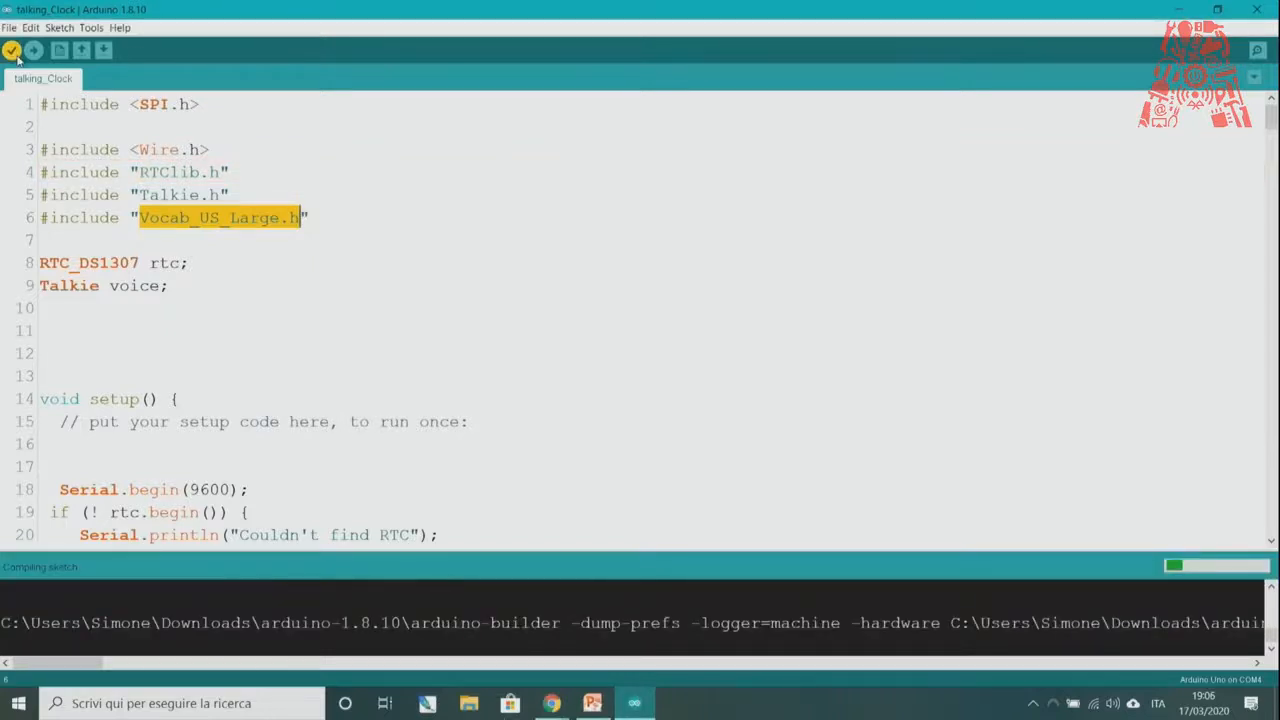